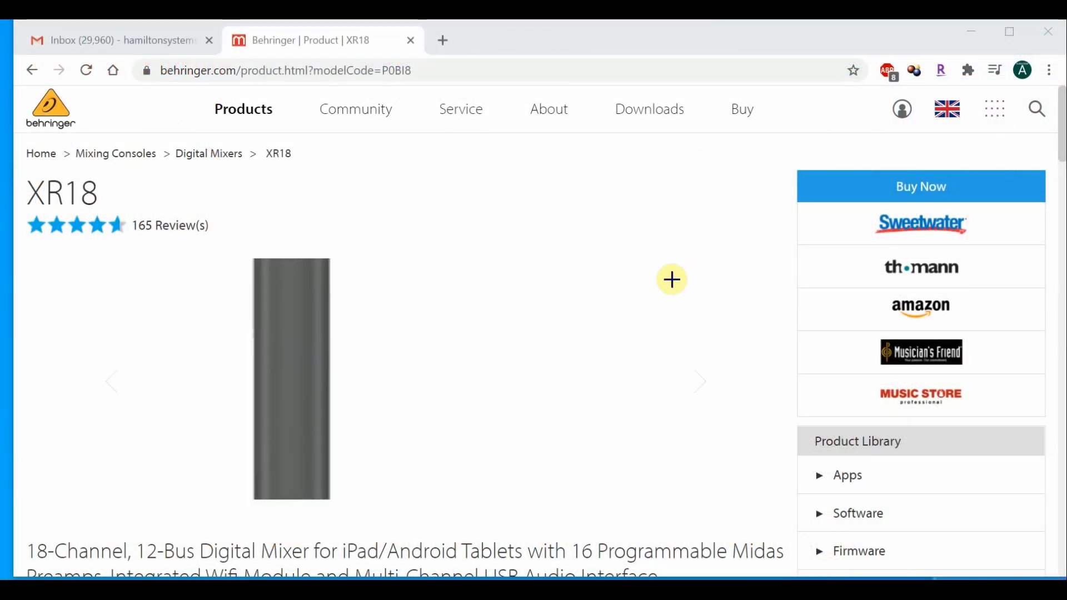
# Start downloading XR18 Windows-Driver 4.59 from the Product Library's Software, Firmware and Drivers list
pyautogui.scroll(-3)
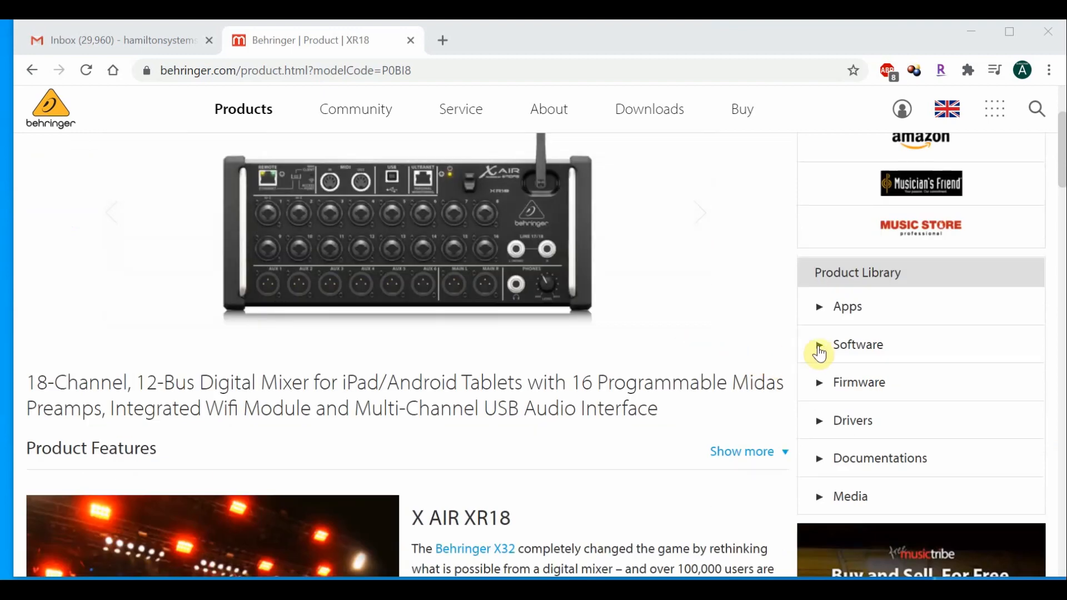
pyautogui.click(856, 344)
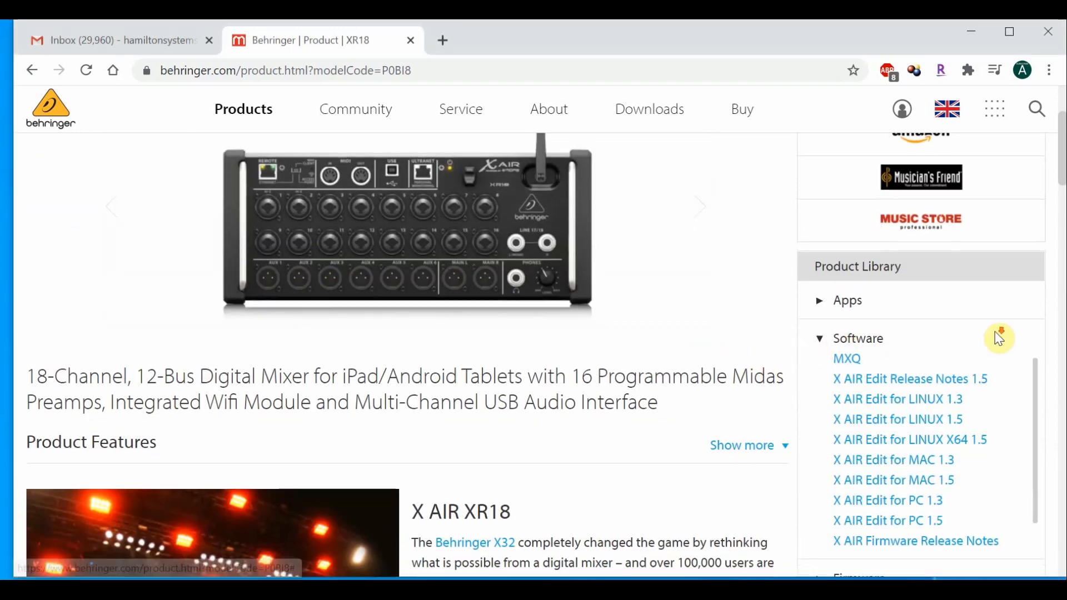
pyautogui.scroll(-3)
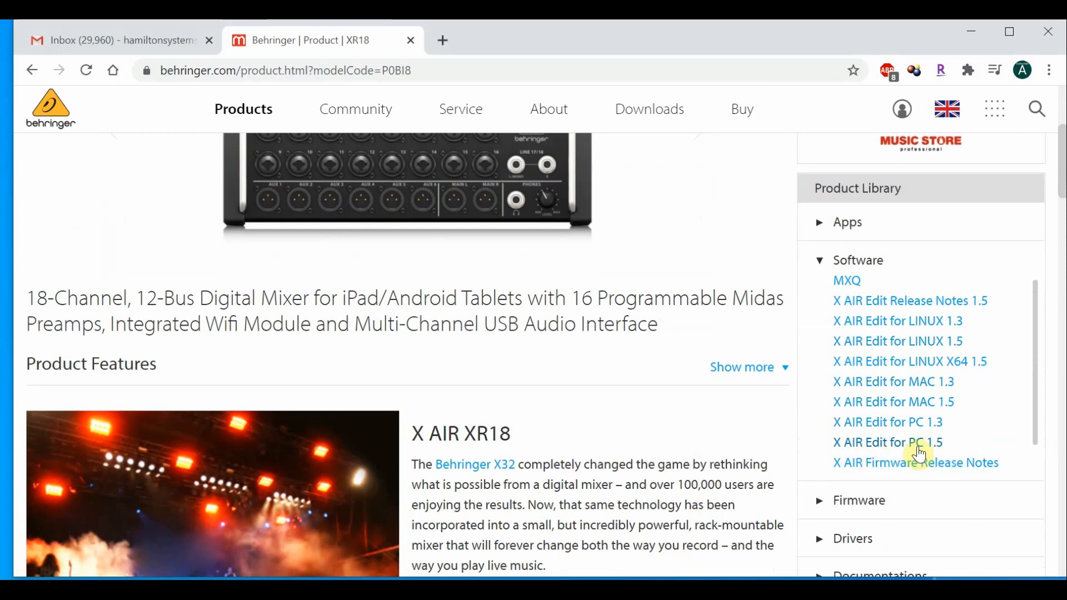
pyautogui.moveTo(835, 454)
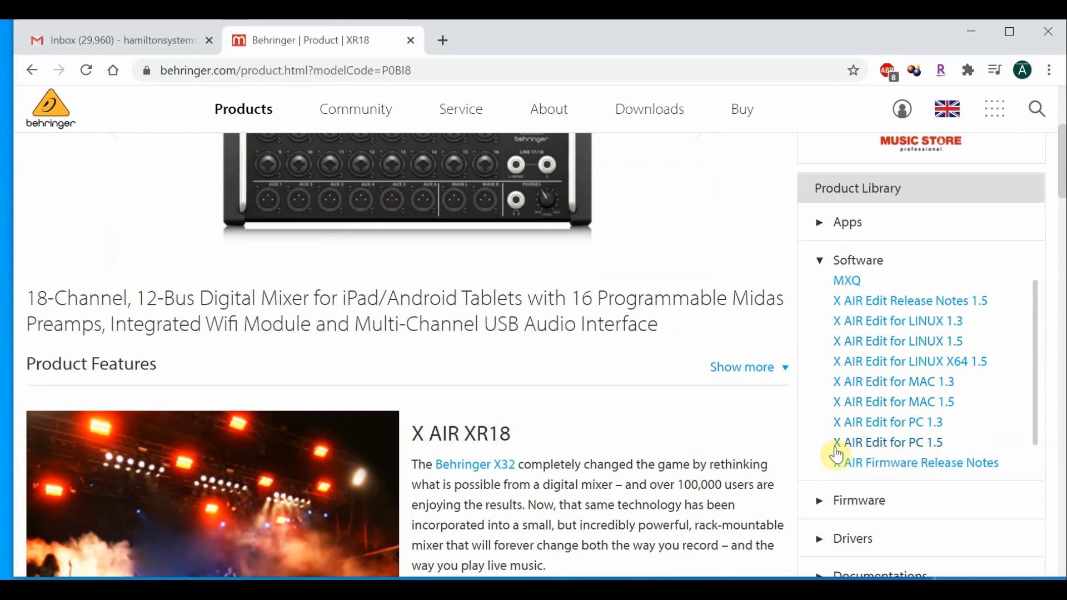
pyautogui.scroll(-3)
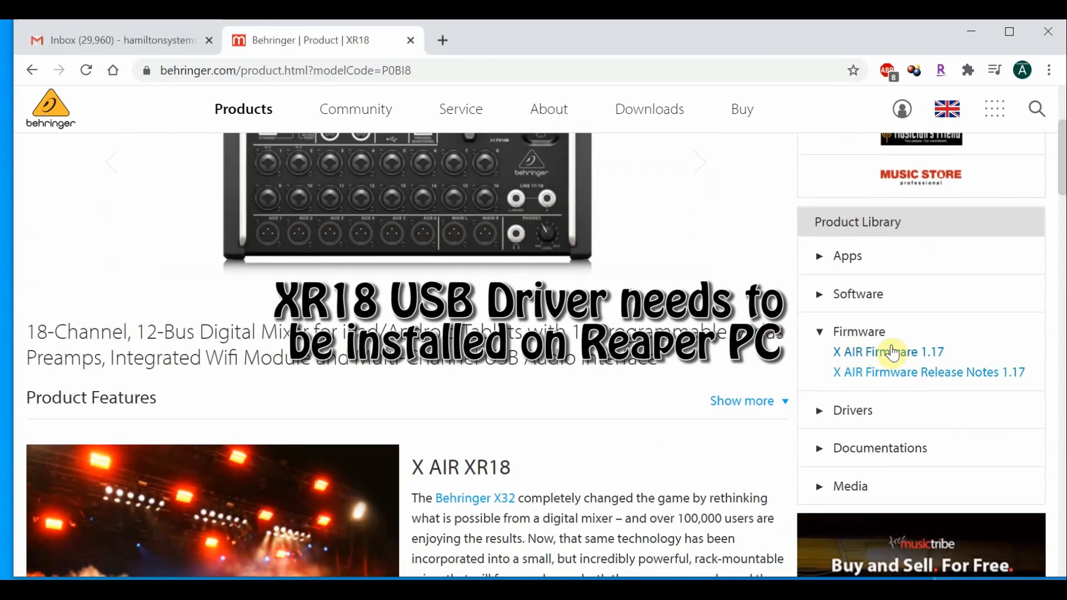
pyautogui.scroll(-3)
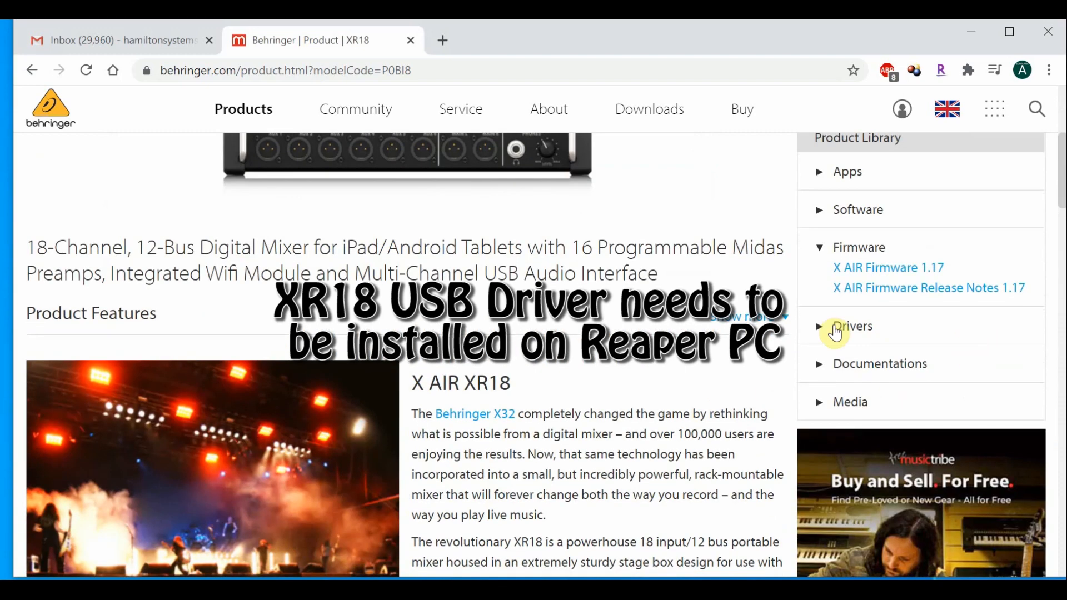
pyautogui.click(852, 326)
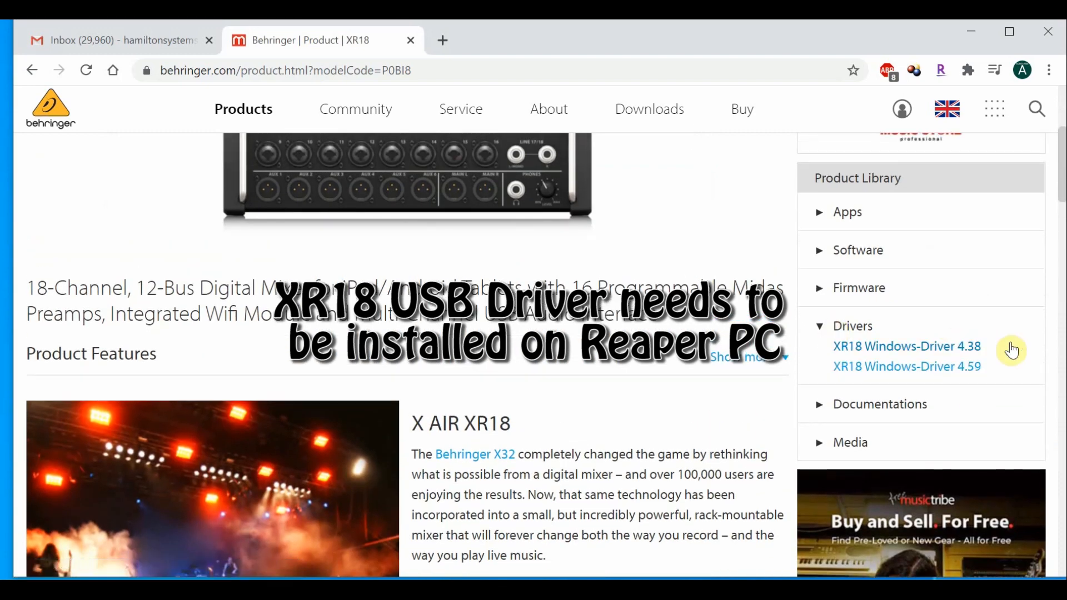
pyautogui.moveTo(952, 373)
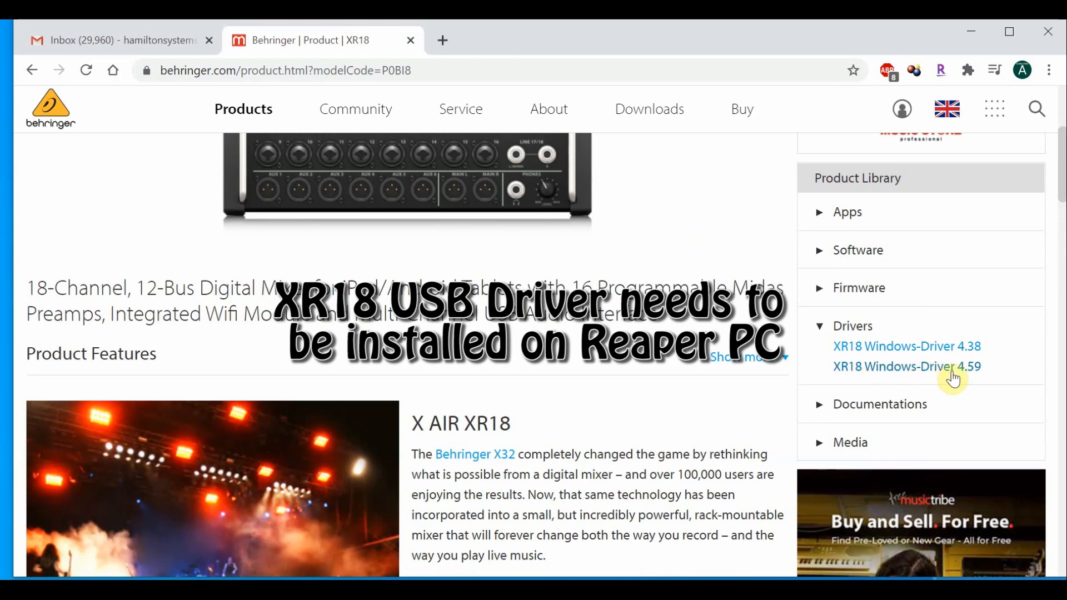
pyautogui.click(906, 366)
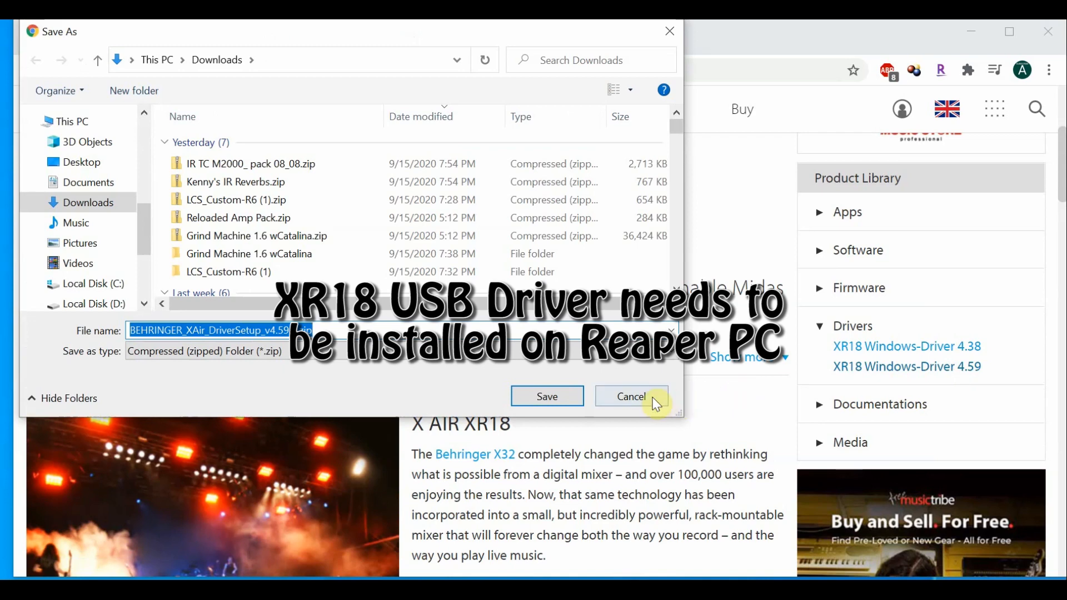
pyautogui.click(545, 397)
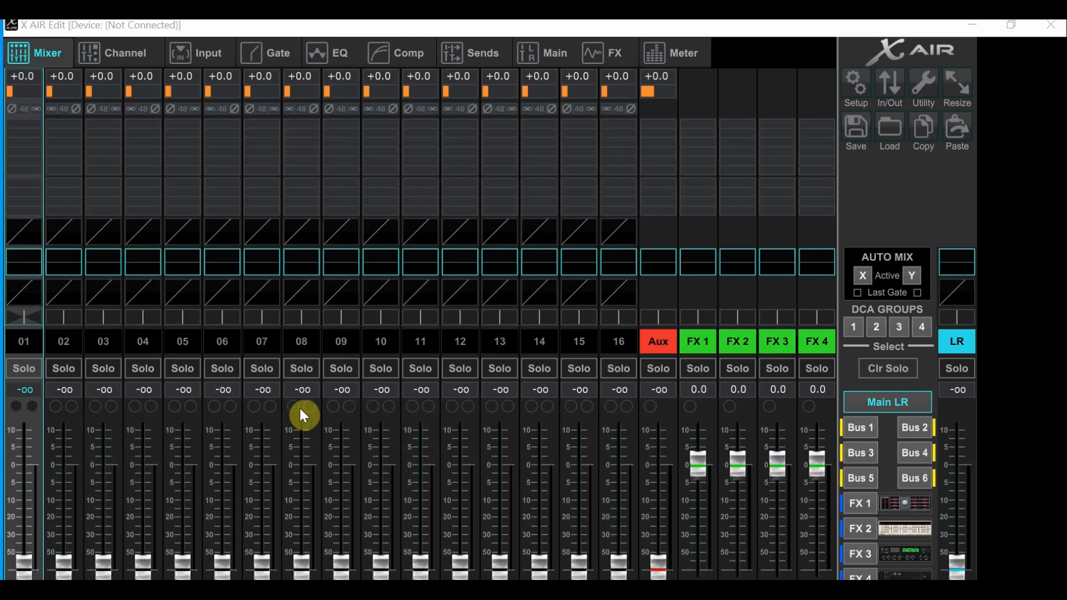
pyautogui.moveTo(713, 240)
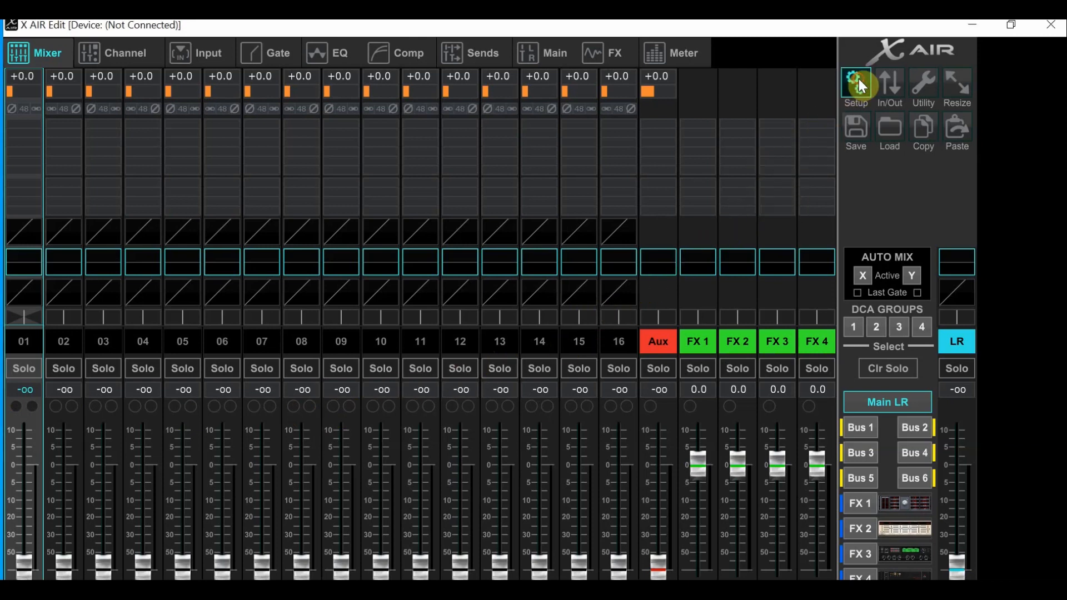
# Connect X AIR Edit to the discovered XR18 at 192.168.1.72 from Setup
pyautogui.click(855, 84)
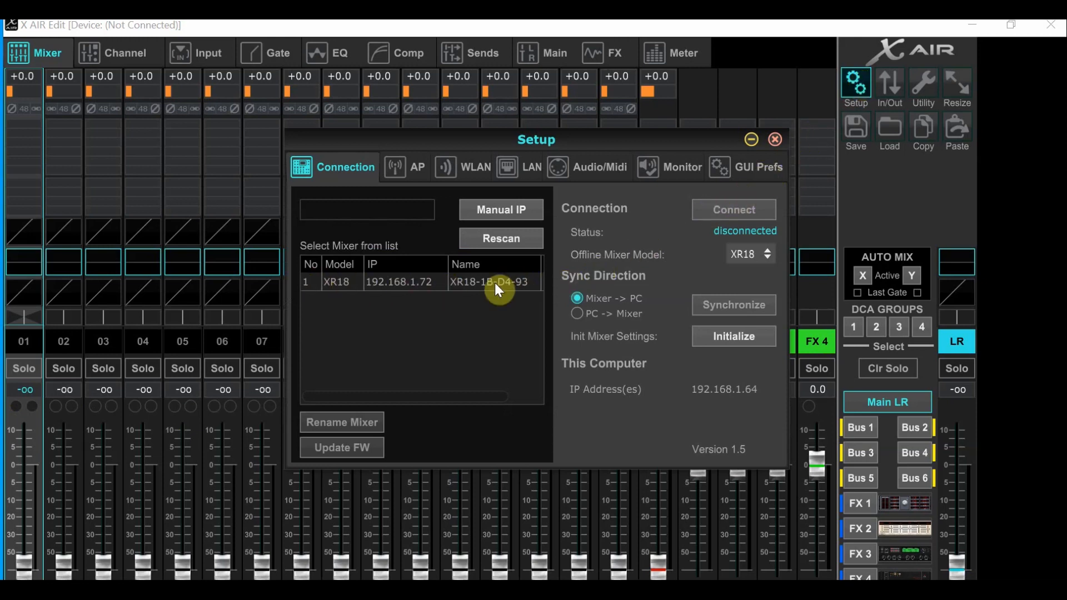
pyautogui.moveTo(514, 289)
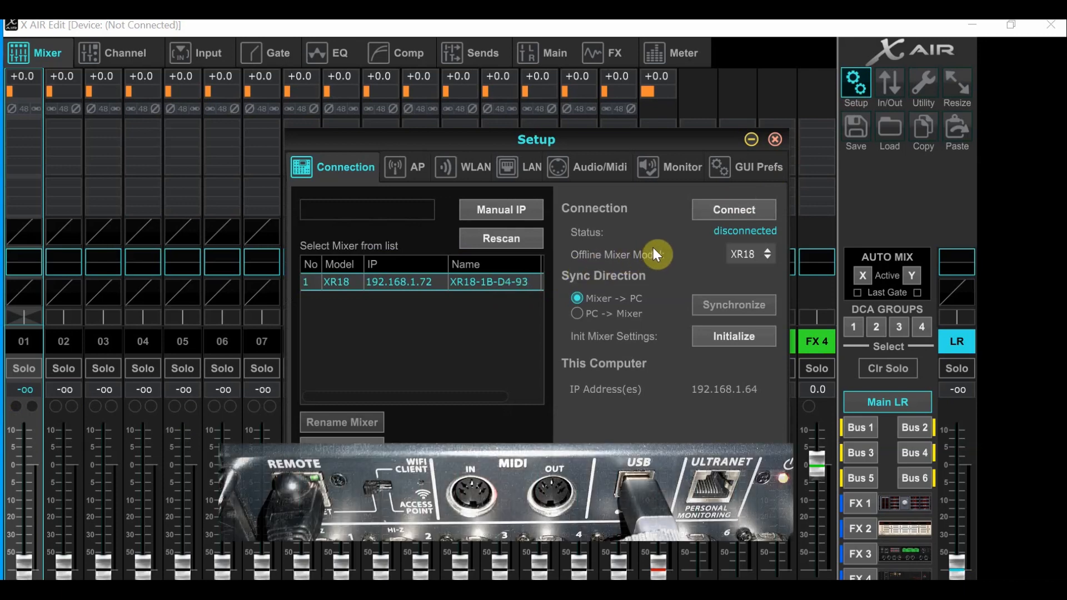
pyautogui.moveTo(634, 311)
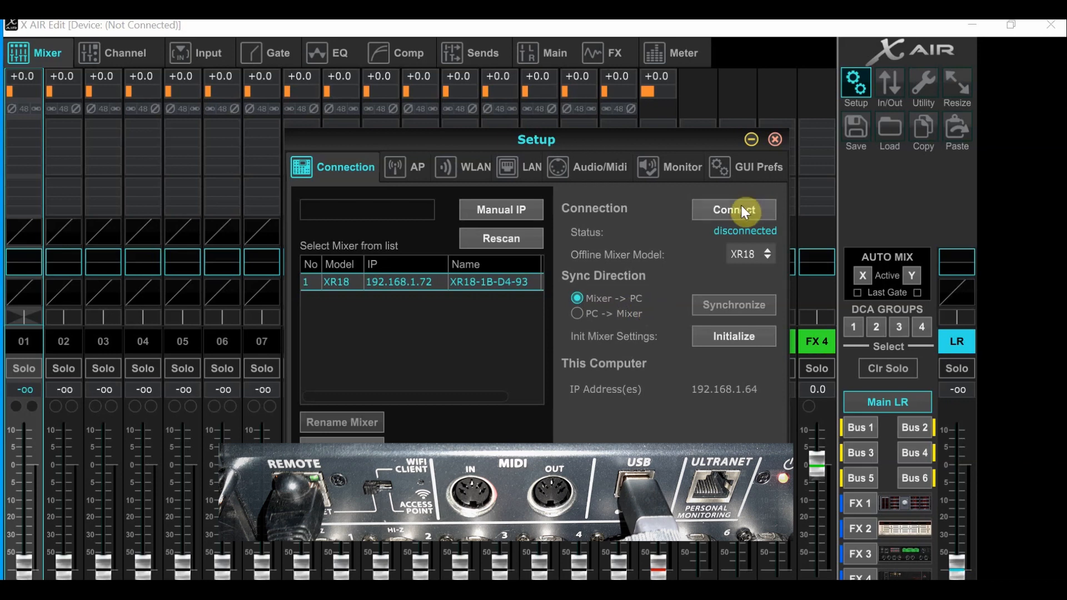
pyautogui.click(734, 209)
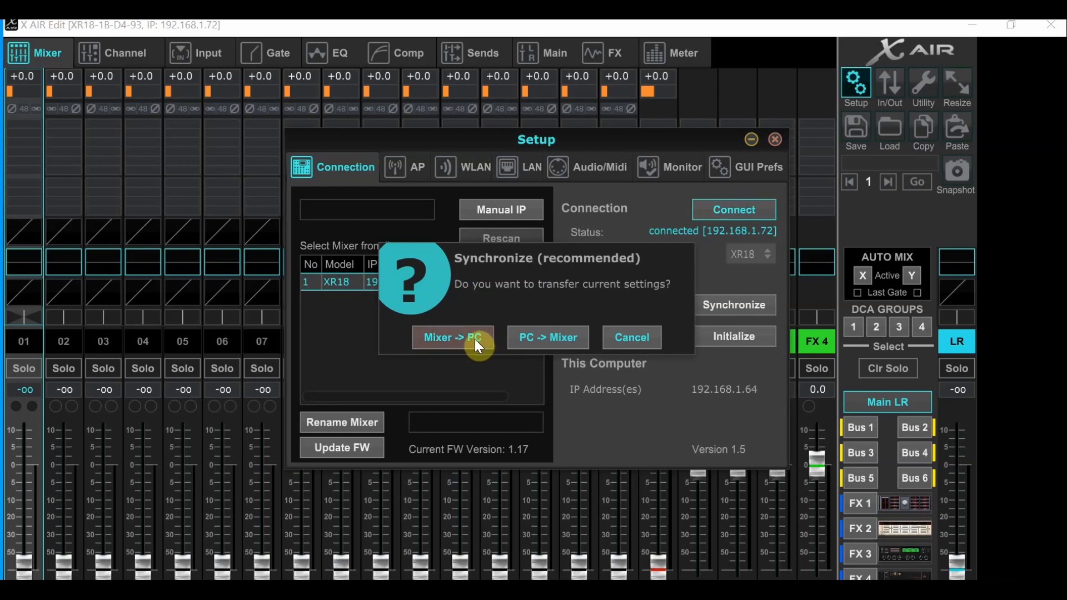
# Choose Mixer -> PC to pull the XR18's current settings into X AIR Edit
pyautogui.click(452, 337)
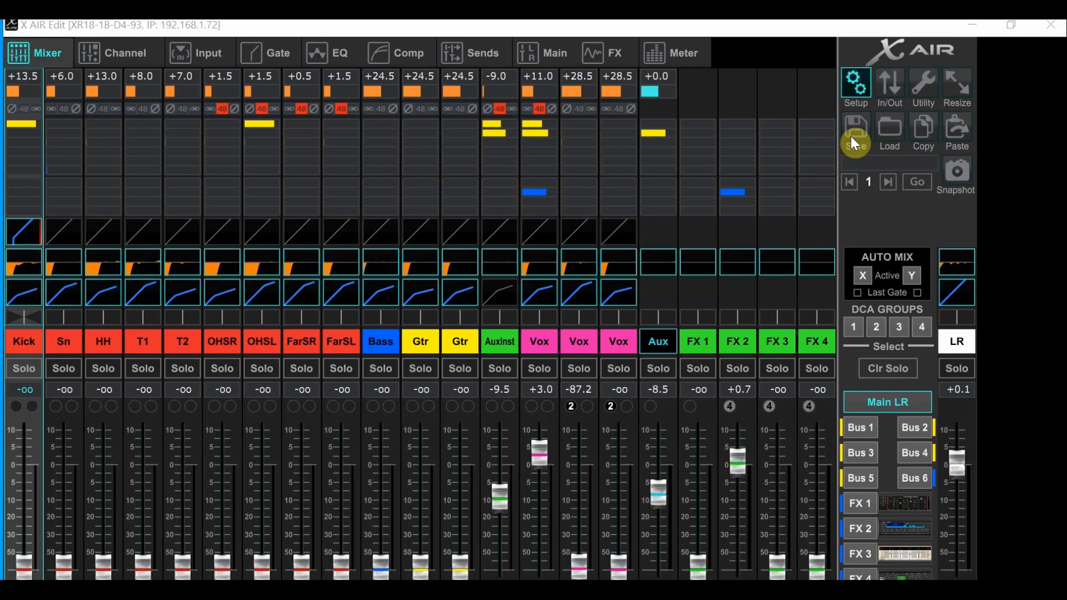
# Save the current mixer state as a scene file named 'XR18 Sept 2020'
pyautogui.click(854, 126)
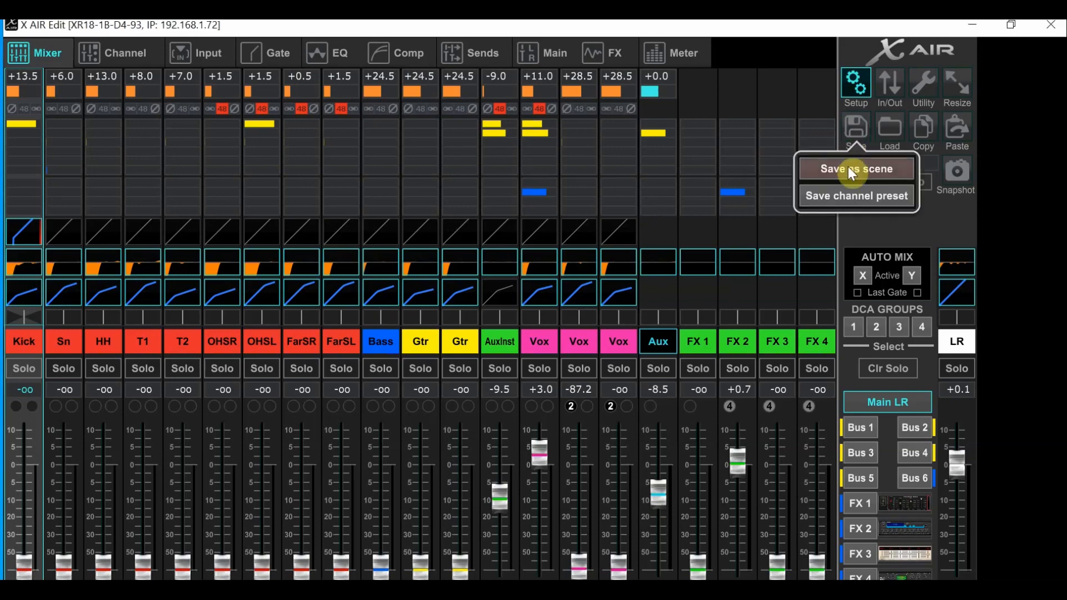
pyautogui.click(856, 169)
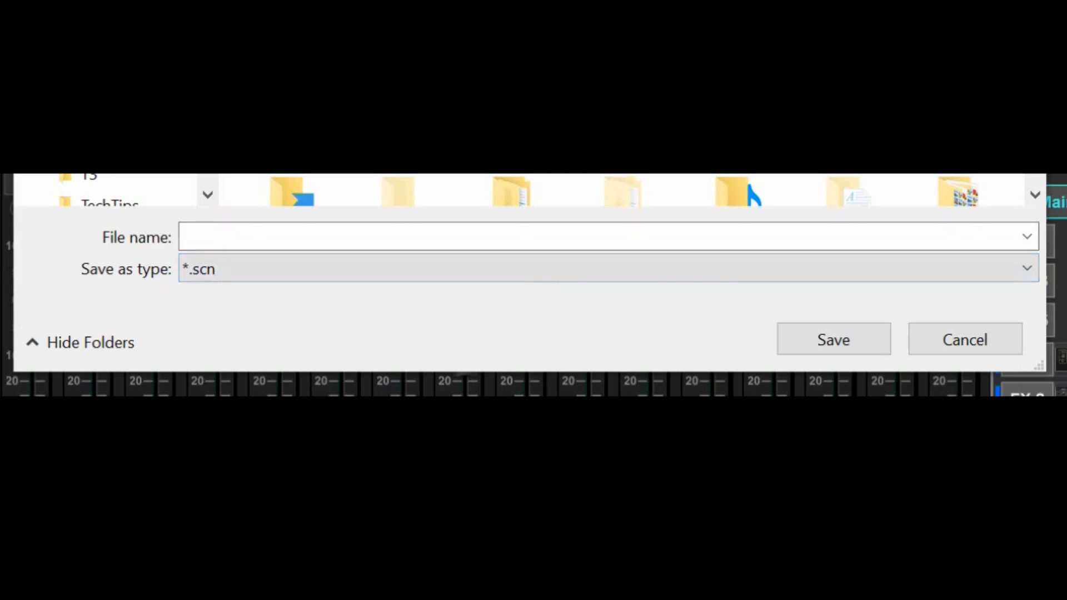
pyautogui.click(280, 237)
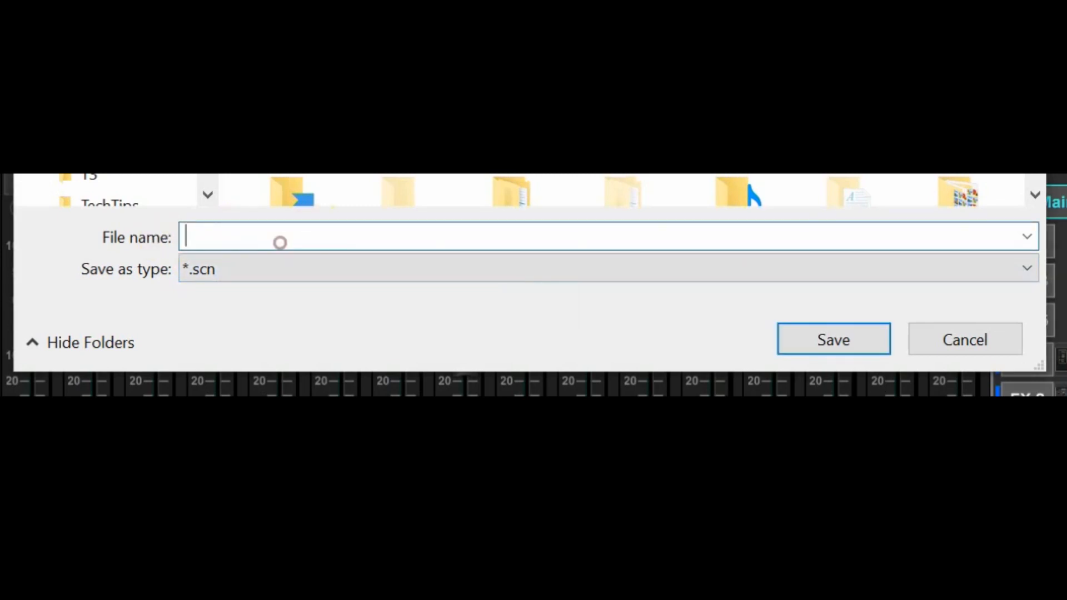
pyautogui.write('XR')
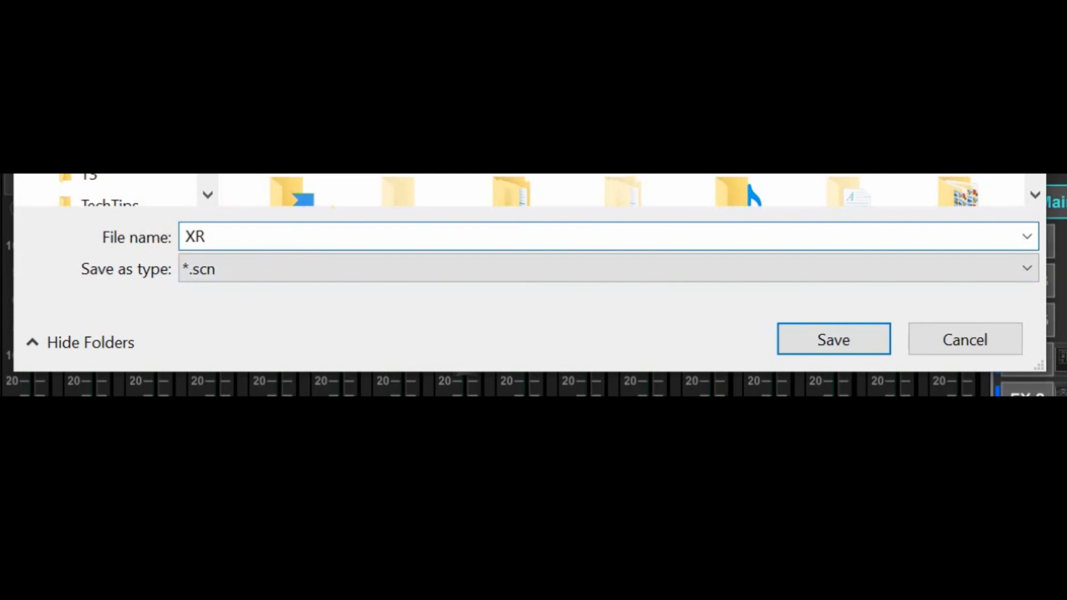
pyautogui.write('18 Sept 2020')
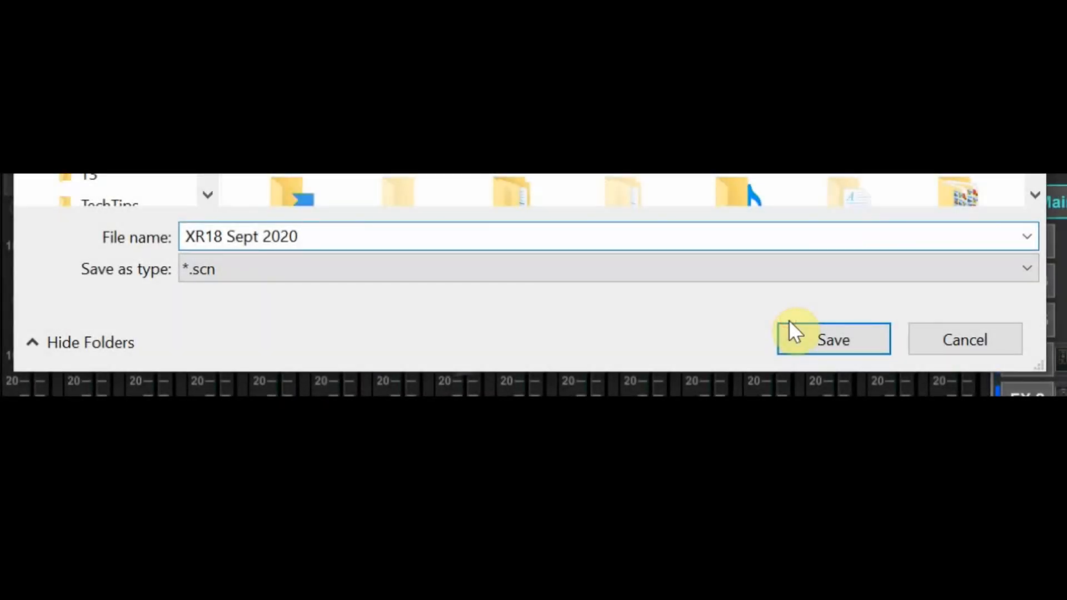
pyautogui.click(832, 339)
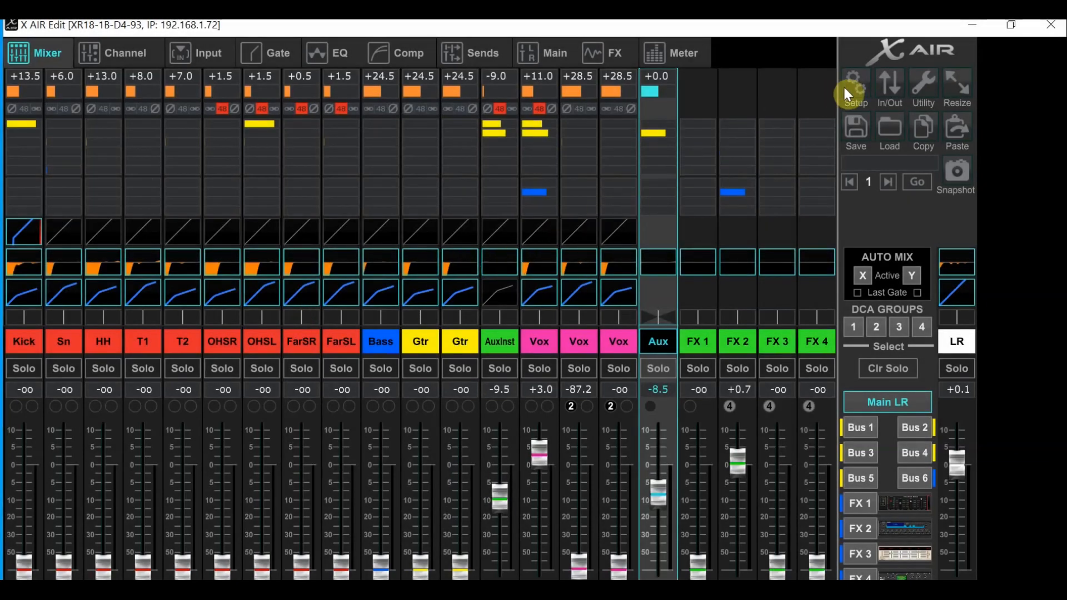
# Verify Audio/Midi settings show 48 kHz and an 18/18-channel USB interface, then close Setup
pyautogui.click(856, 85)
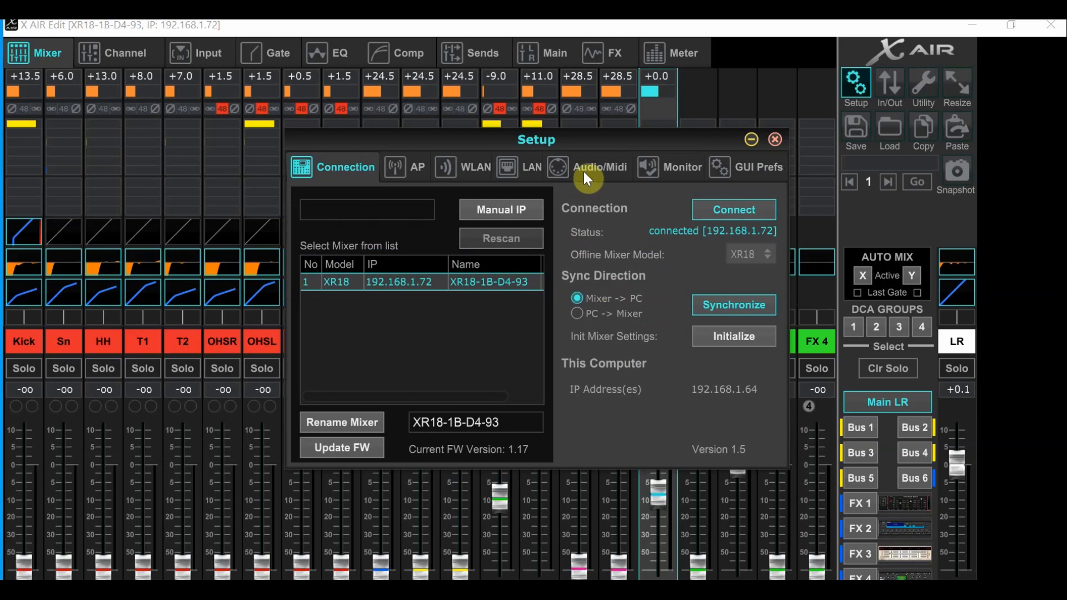
pyautogui.click(599, 167)
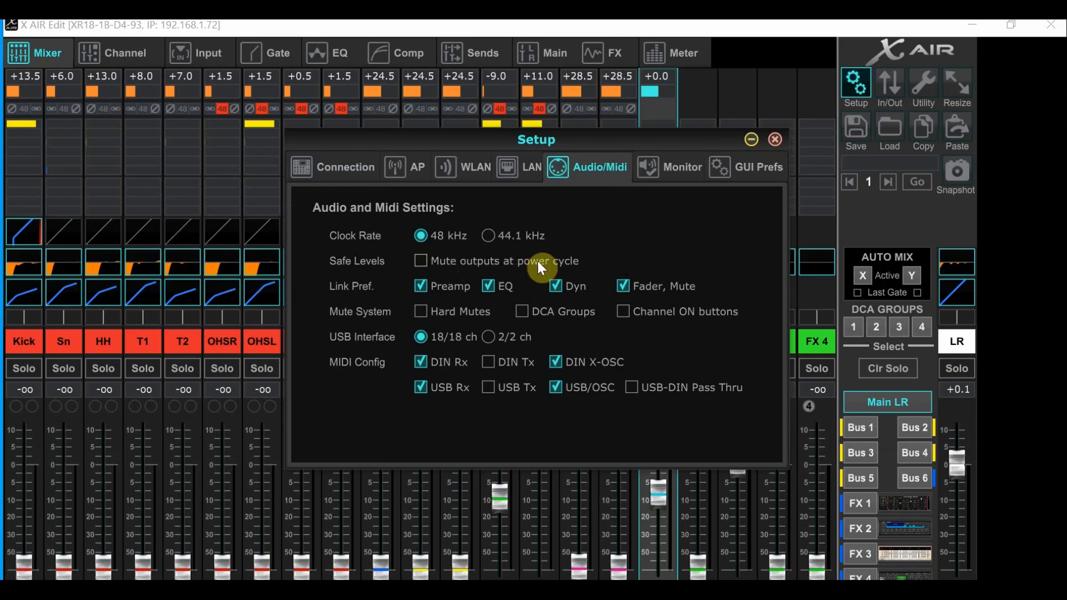
pyautogui.moveTo(663, 262)
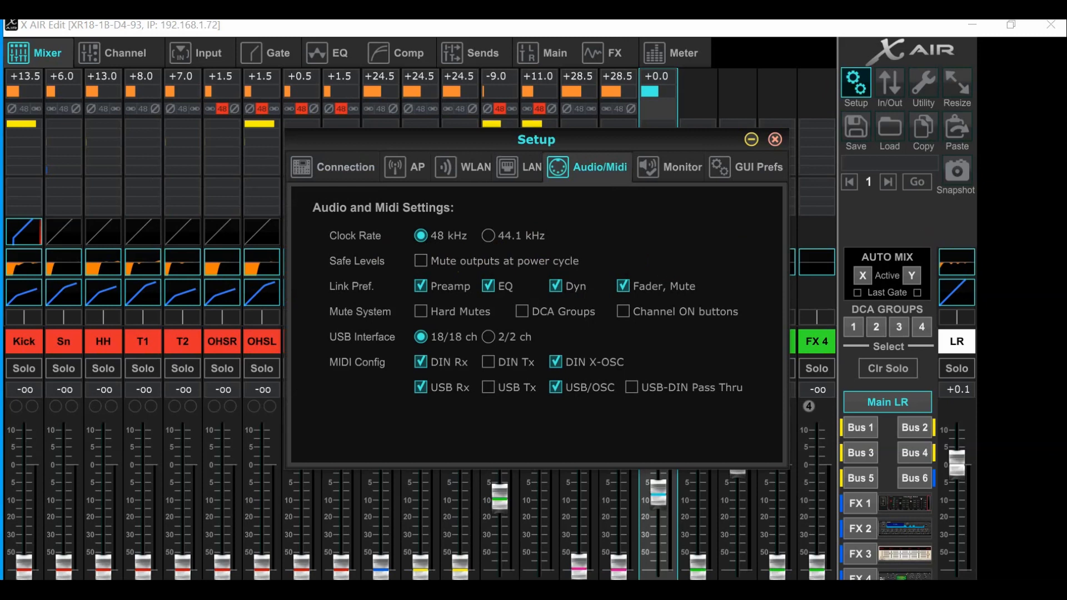
pyautogui.click(773, 139)
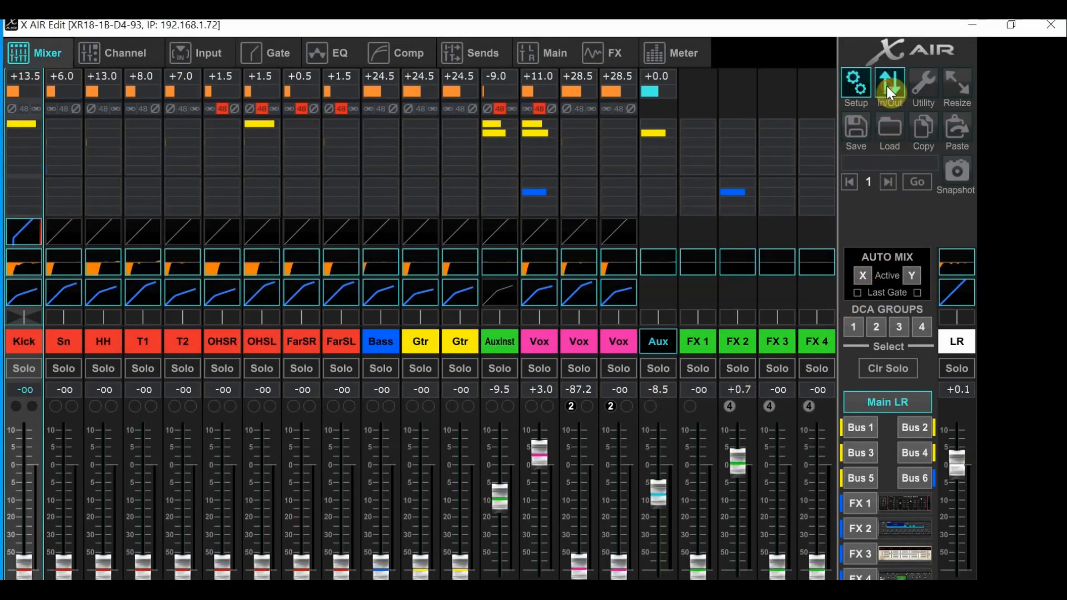
# Show the In/Out routing's Input patching and then the USB Returns grid
pyautogui.click(889, 81)
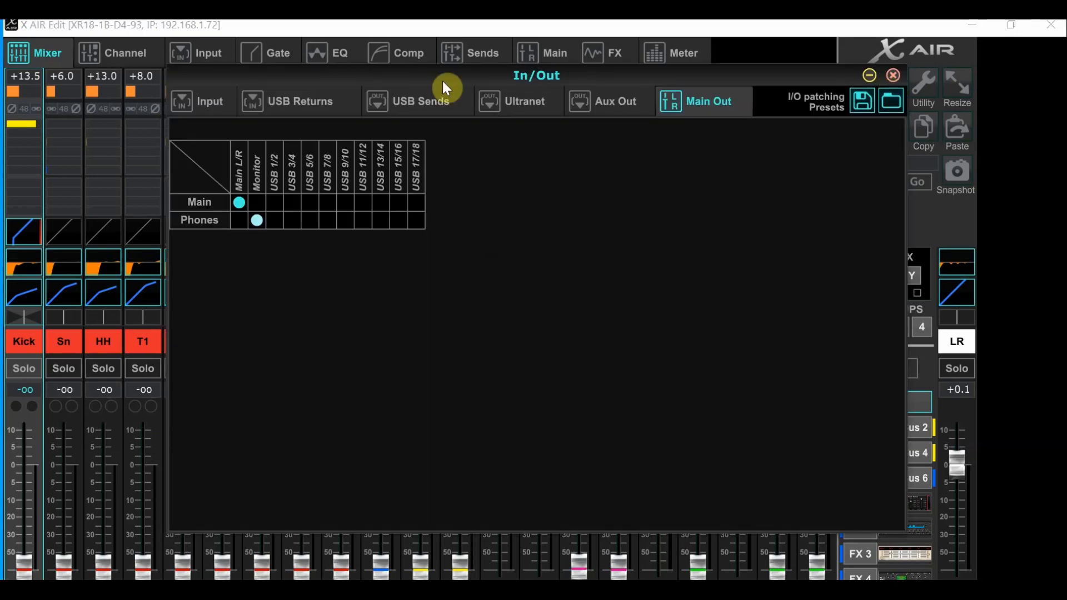
pyautogui.click(197, 100)
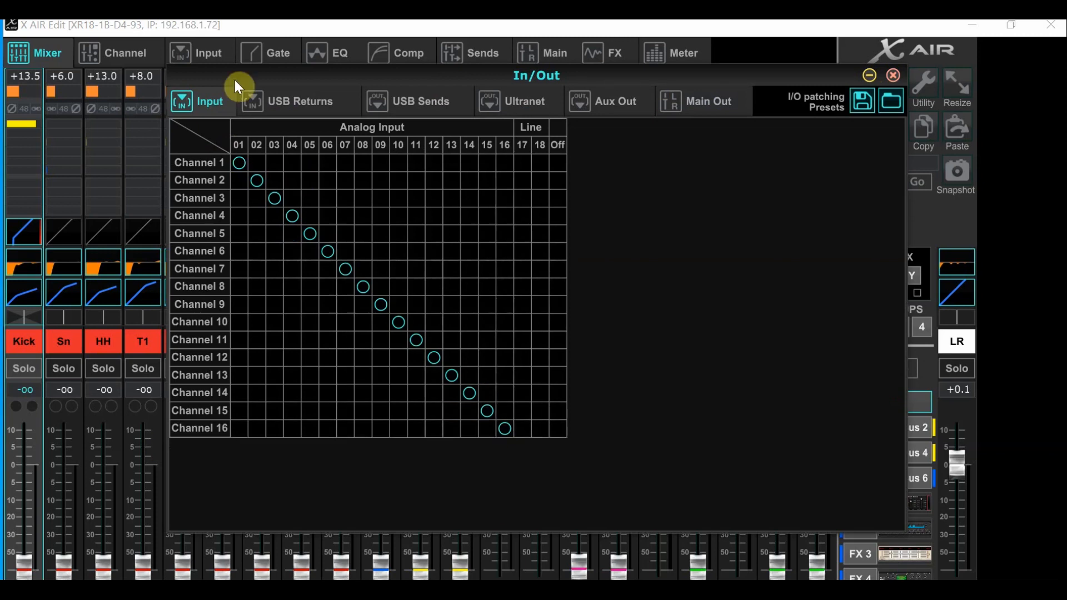
pyautogui.click(300, 100)
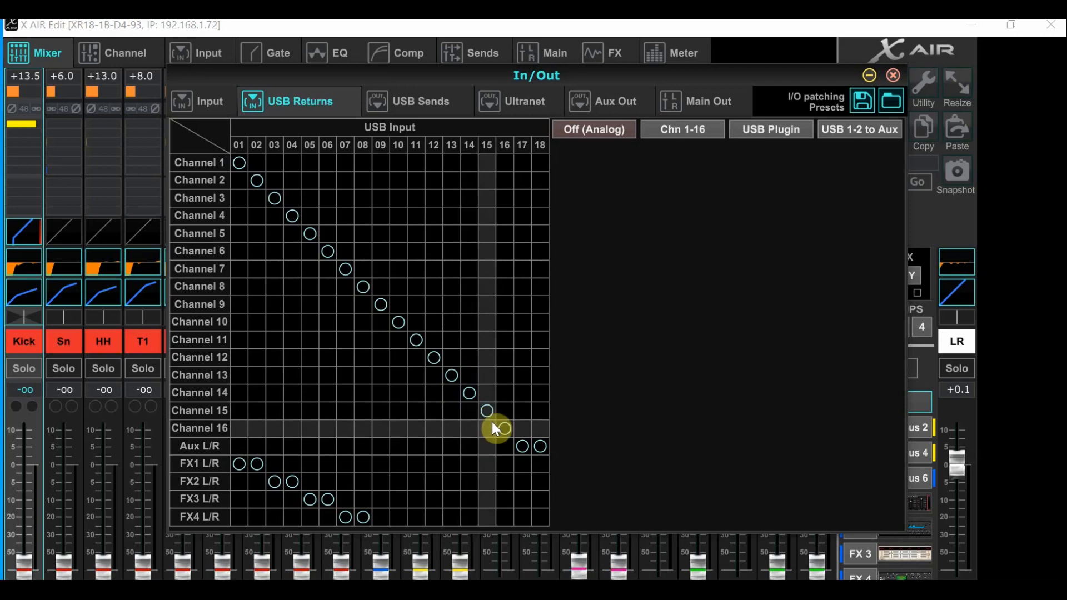
# Keep USB Returns at Off (Analog) and review USB Sends carrying Chn 1-18
pyautogui.click(505, 428)
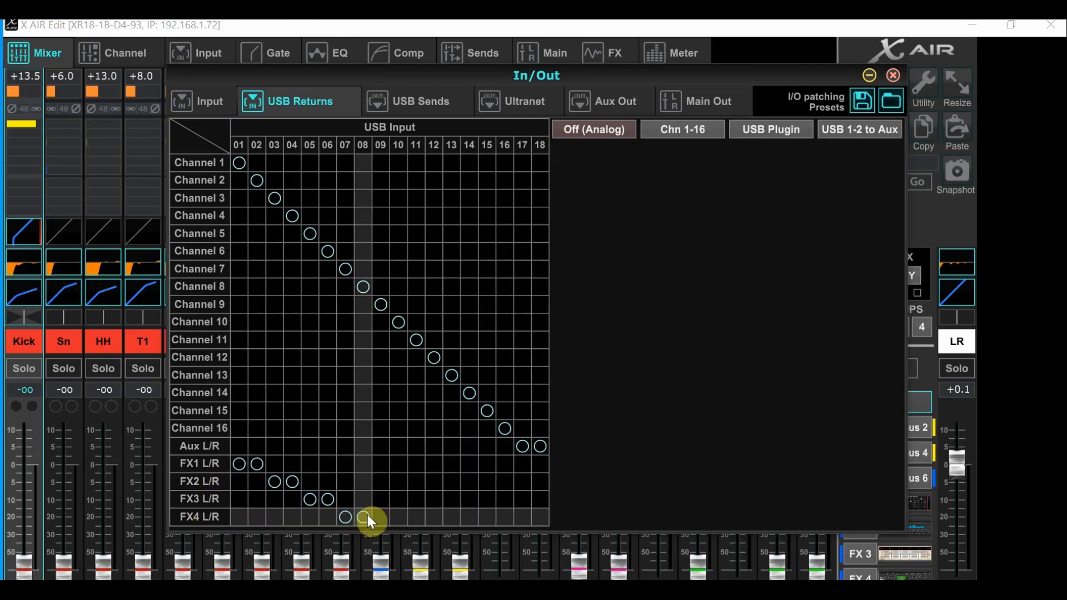
pyautogui.click(418, 101)
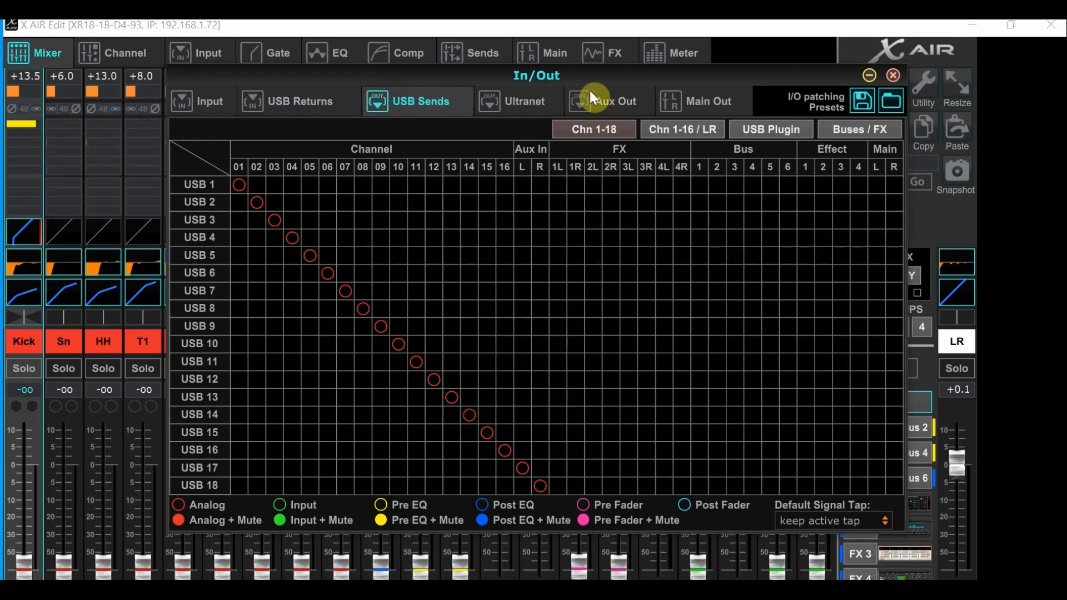
pyautogui.moveTo(609, 106)
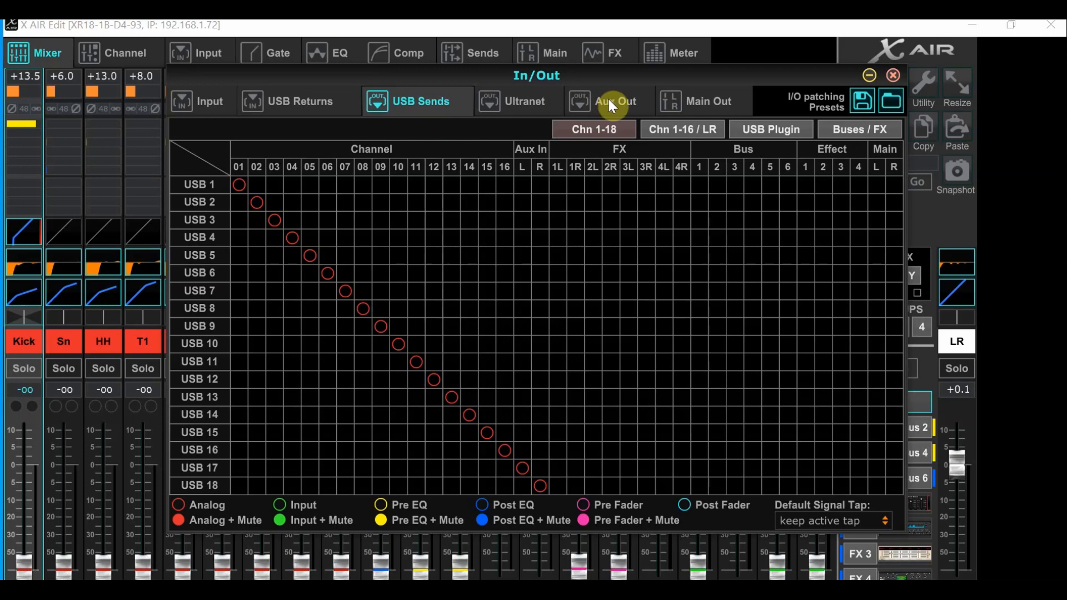
pyautogui.click(609, 101)
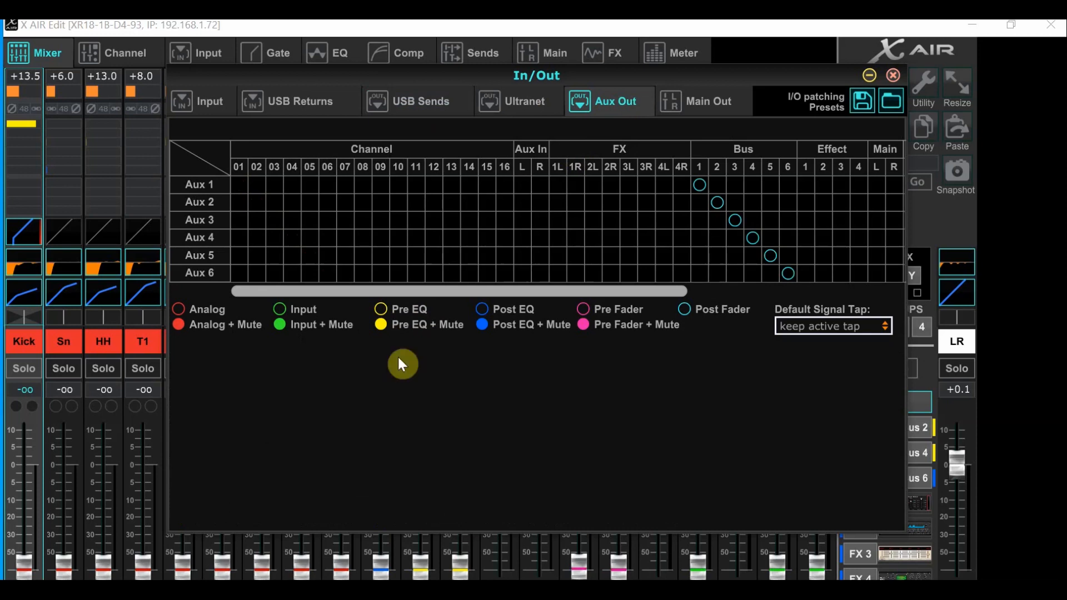
pyautogui.moveTo(658, 313)
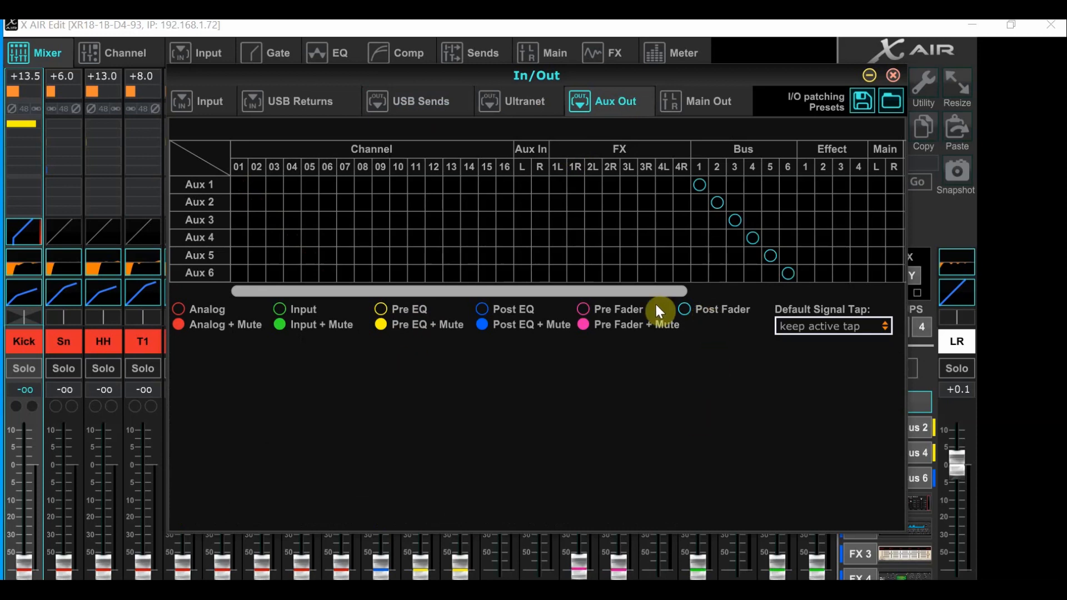
pyautogui.moveTo(599, 303)
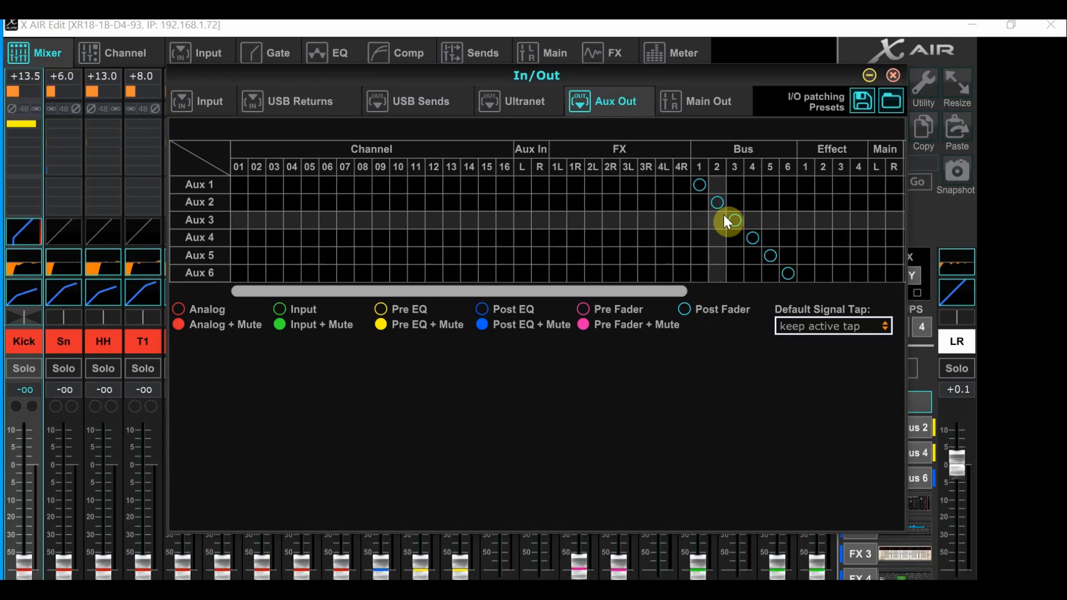
# Confirm Aux 1–6 are fed from Buses 1–6 at the post-fader tap
pyautogui.click(733, 220)
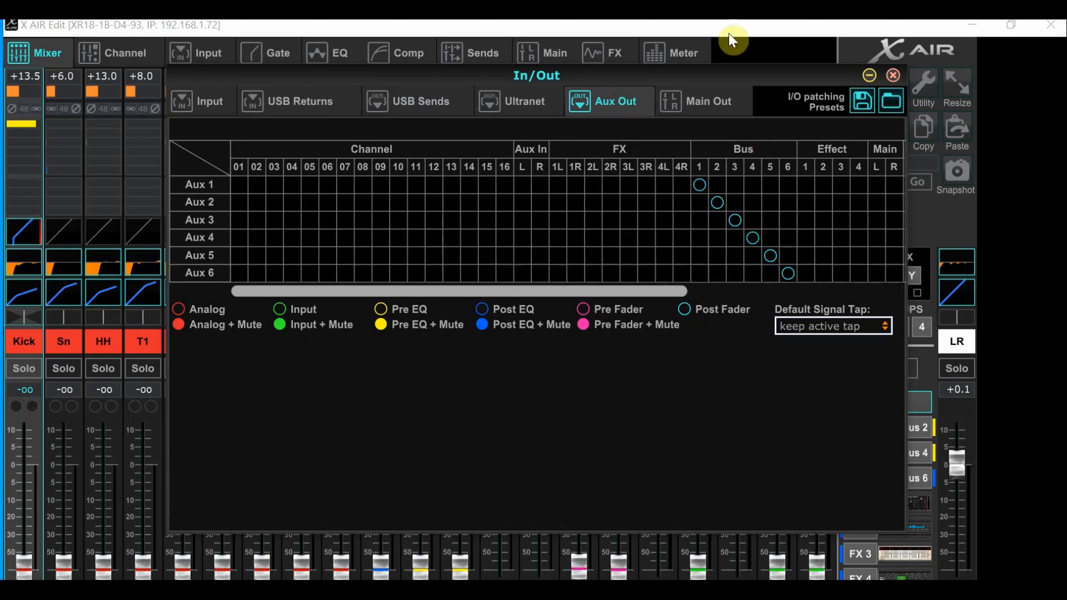
# Verify Main Out feeds Main L/R and Phones feed Monitor, then close In/Out
pyautogui.click(702, 100)
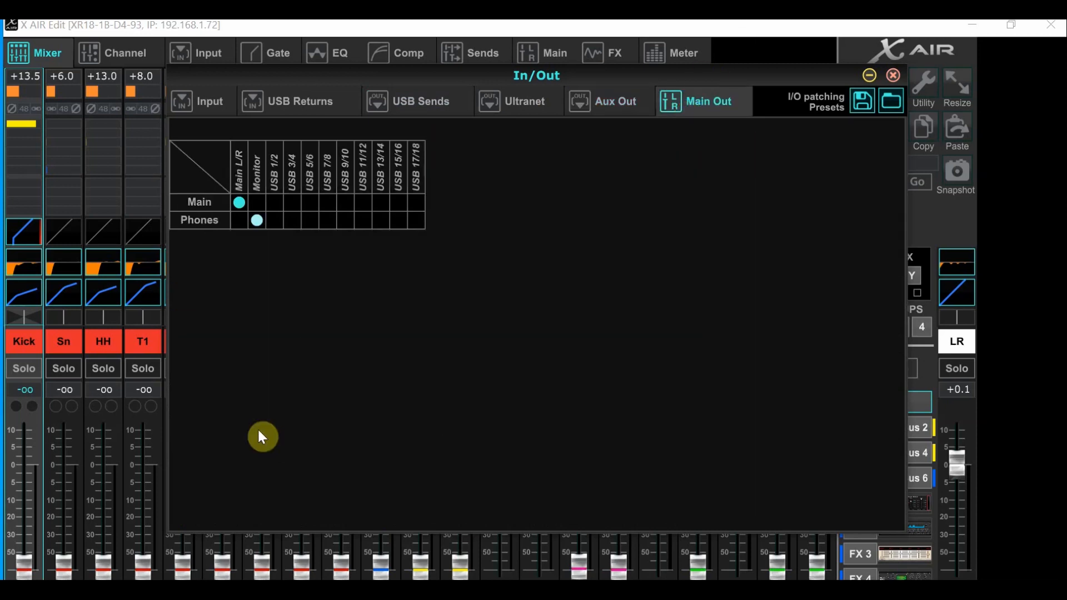
pyautogui.moveTo(239, 202)
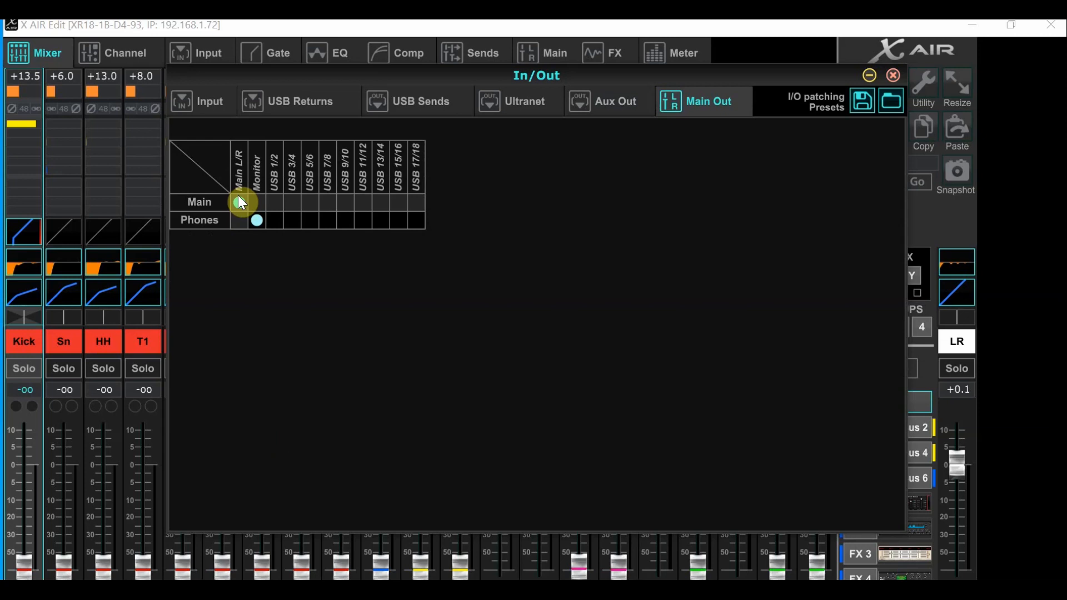
pyautogui.click(239, 203)
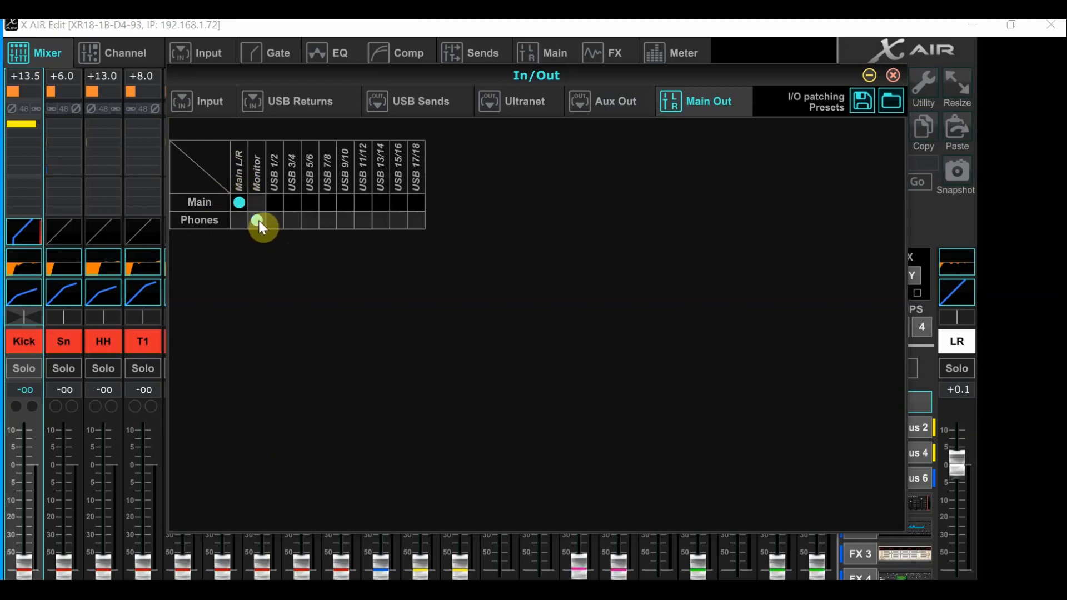
pyautogui.click(257, 220)
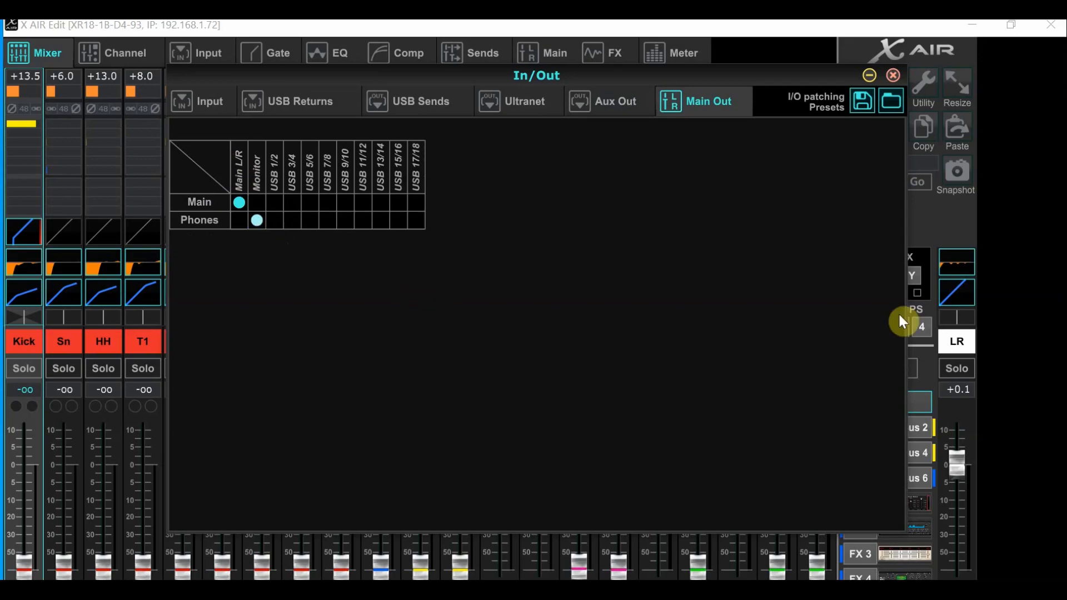
pyautogui.click(893, 75)
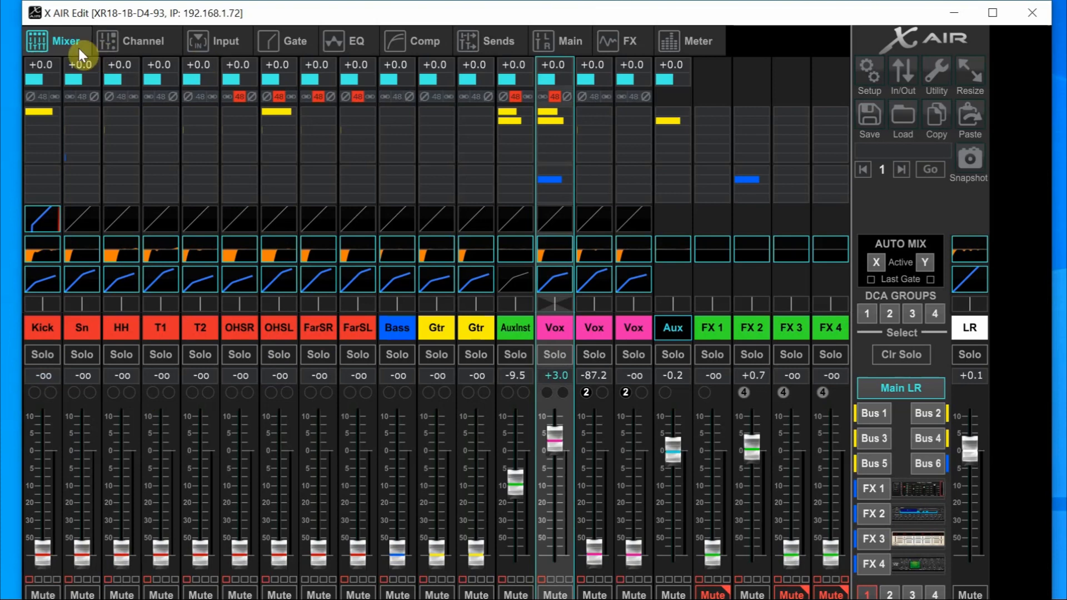
pyautogui.moveTo(257, 46)
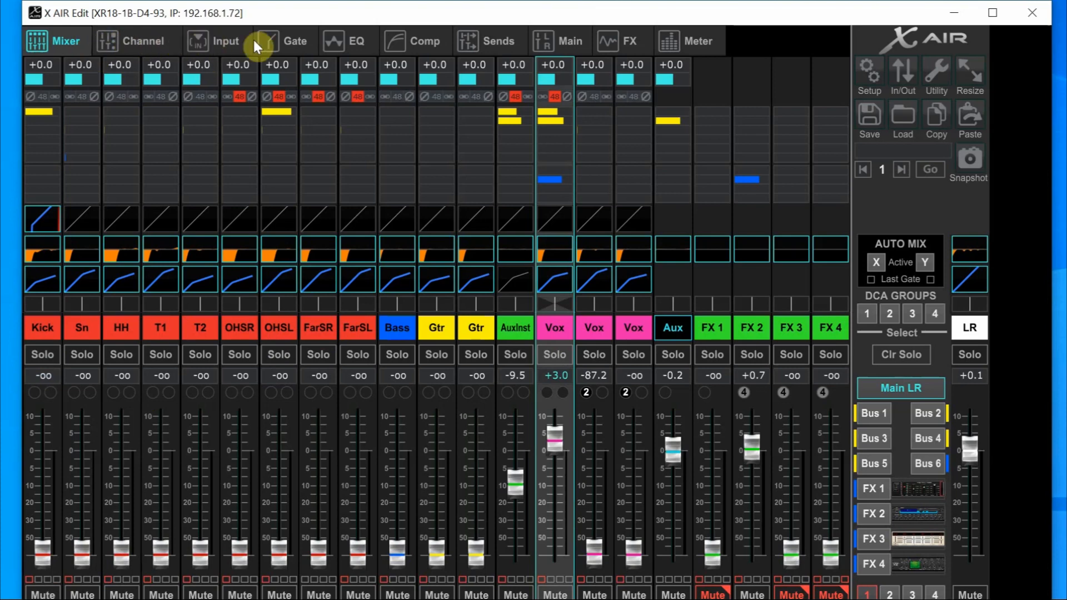
# Set Bus 1–6 sends to Pre EQ, verify on Sn and Vox channels
pyautogui.click(497, 41)
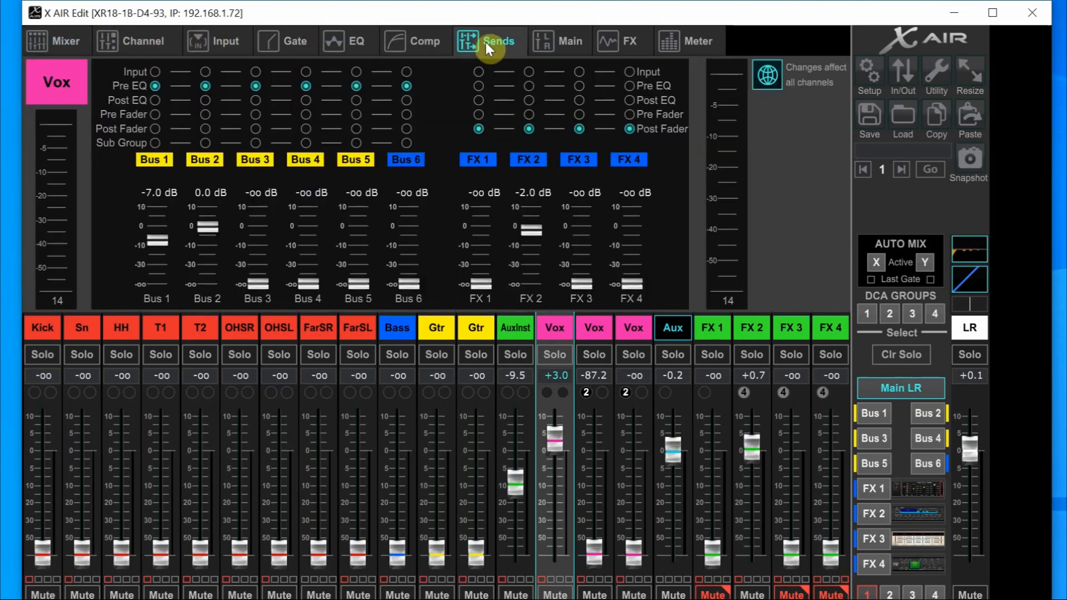
pyautogui.moveTo(776, 92)
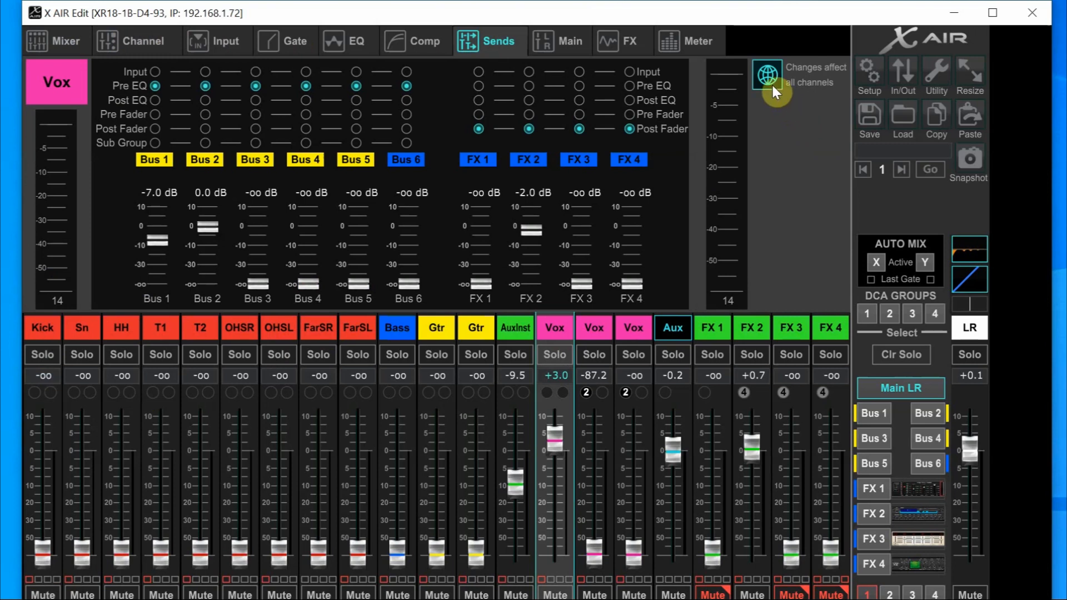
pyautogui.moveTo(783, 118)
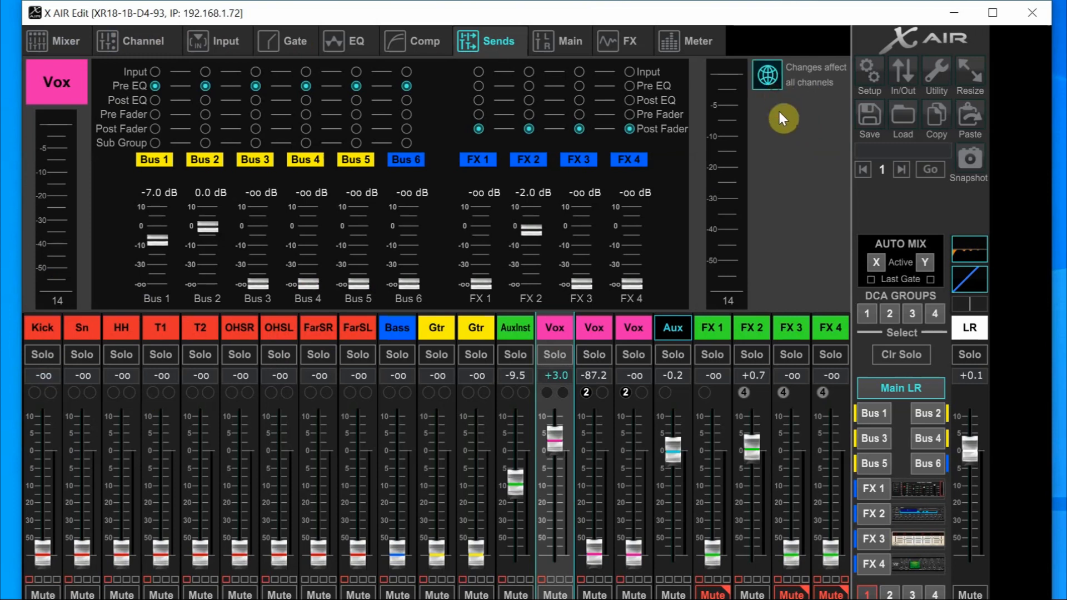
pyautogui.moveTo(132, 158)
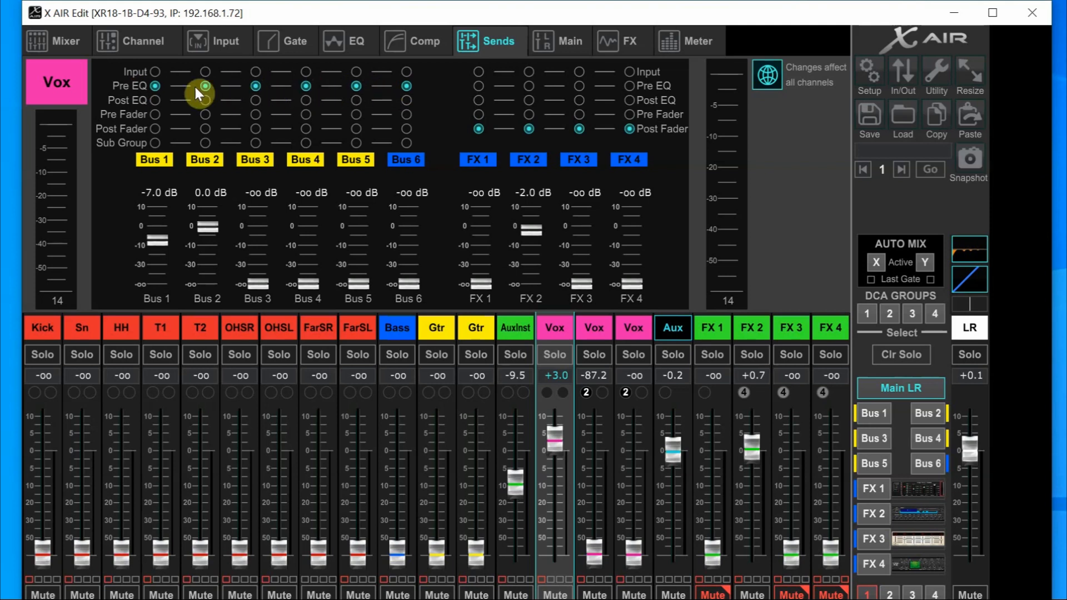
pyautogui.moveTo(115, 100)
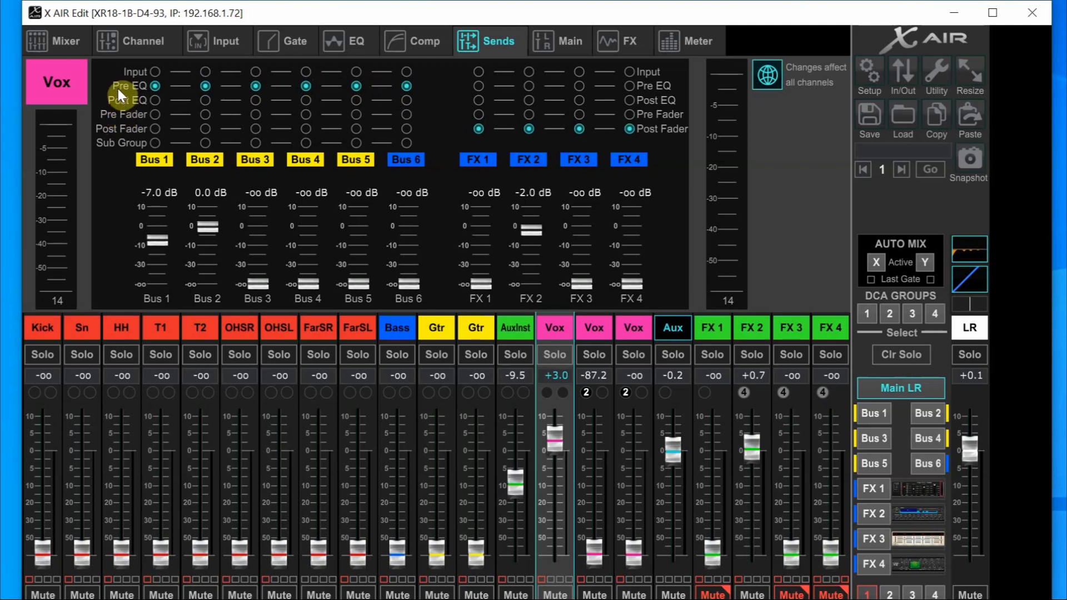
pyautogui.moveTo(357, 585)
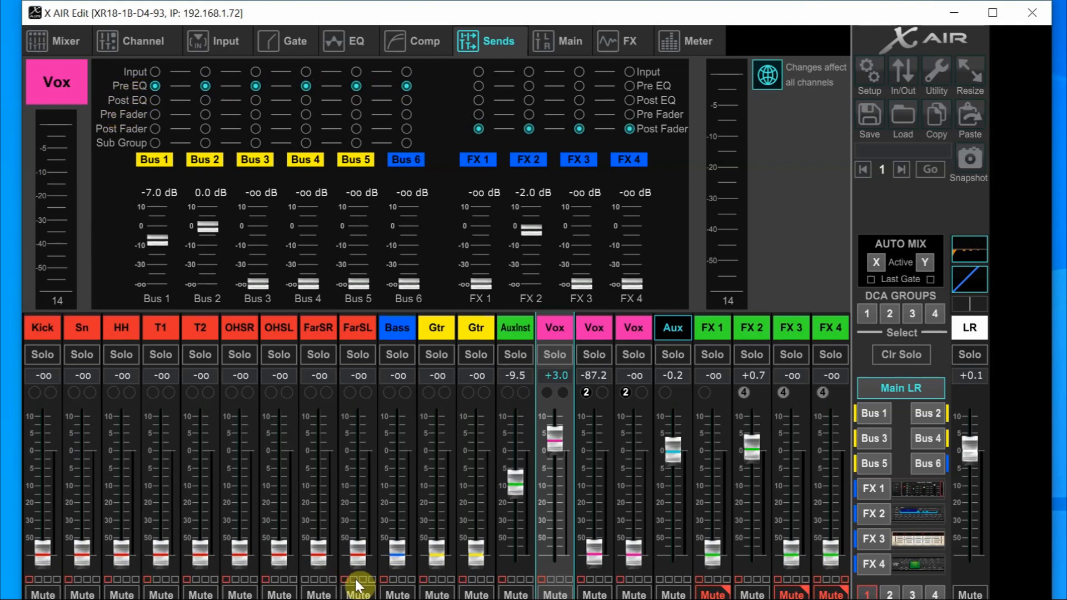
pyautogui.click(277, 327)
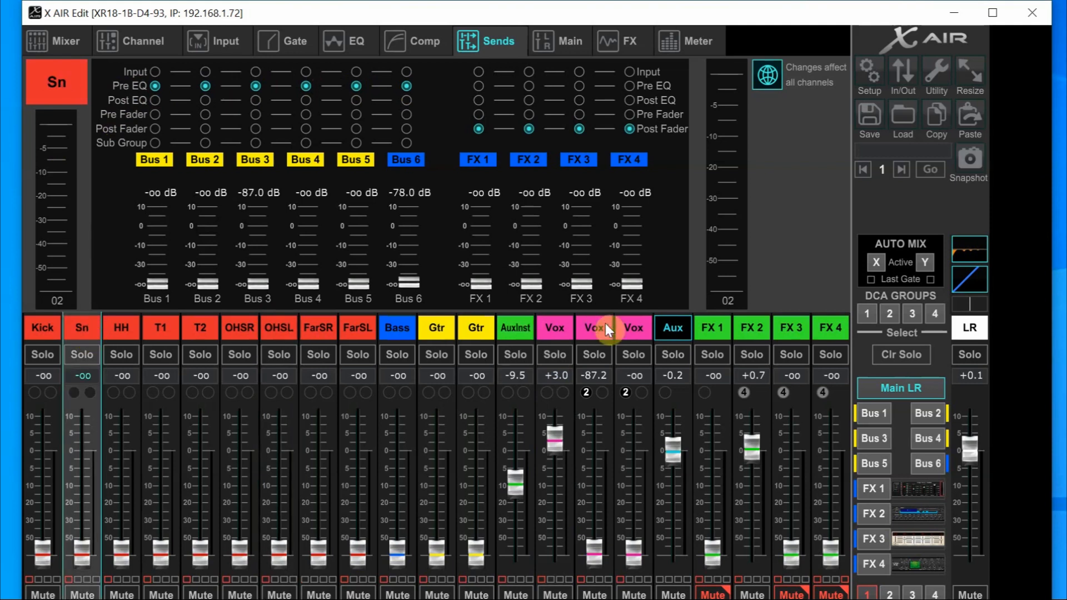
pyautogui.click(633, 327)
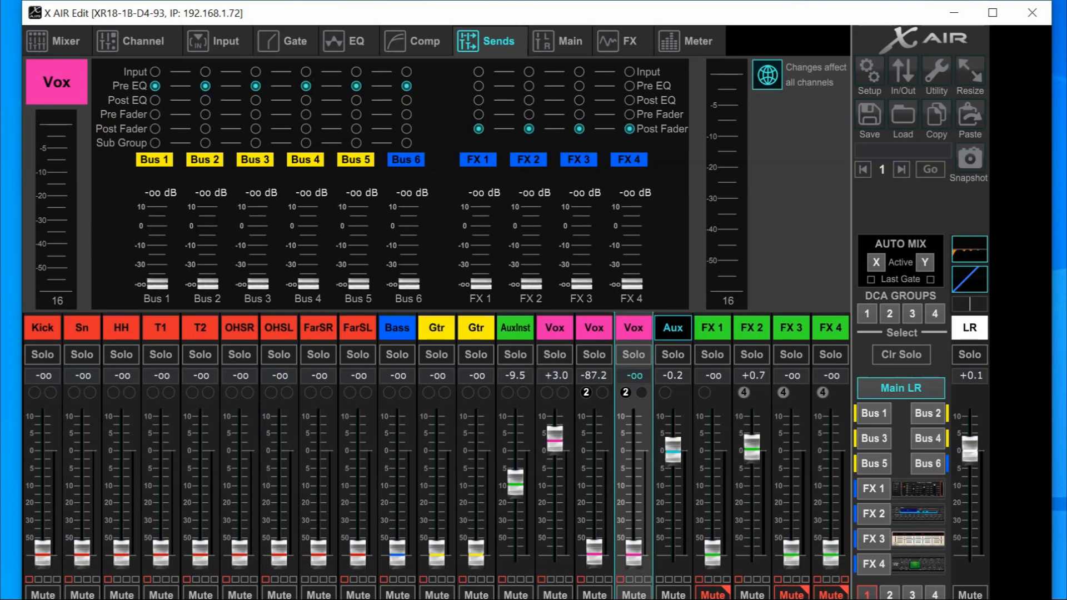
pyautogui.click(55, 41)
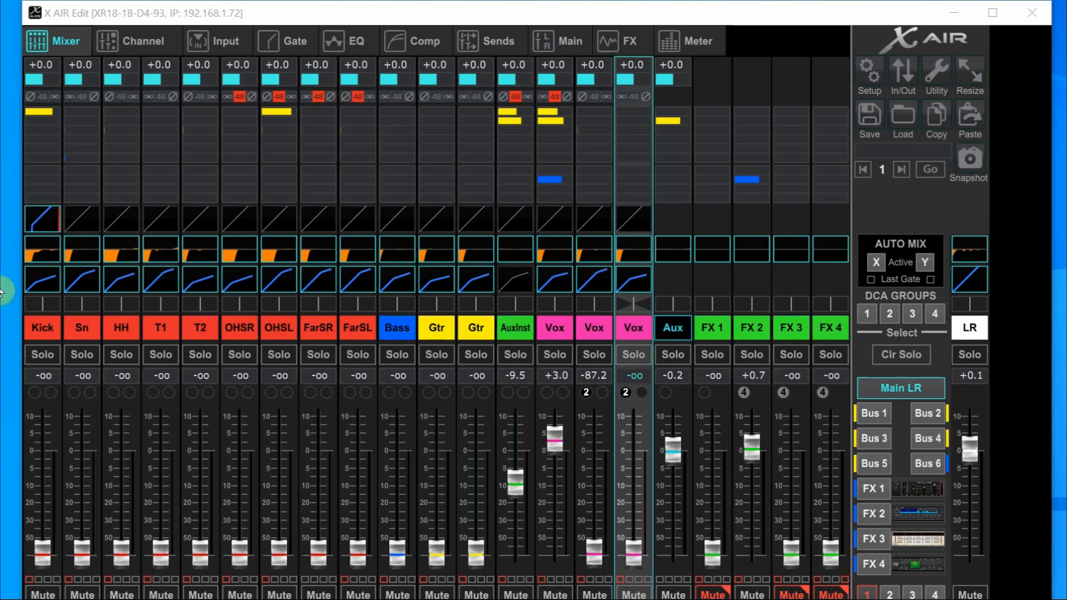
pyautogui.moveTo(755, 88)
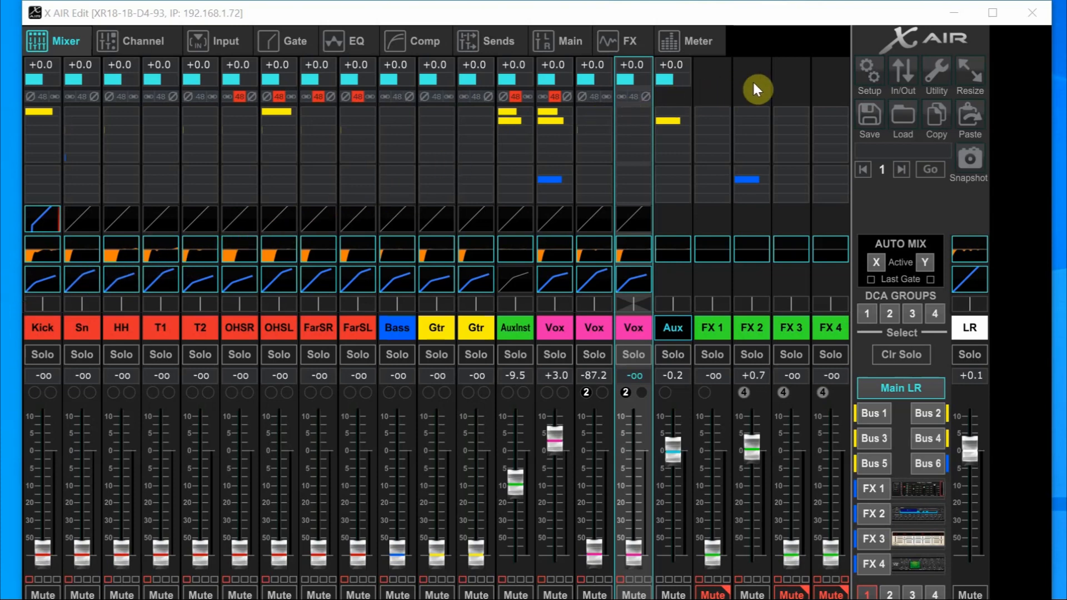
# Load the Off (Analog) preset for USB returns in the In/Out routing window
pyautogui.click(903, 71)
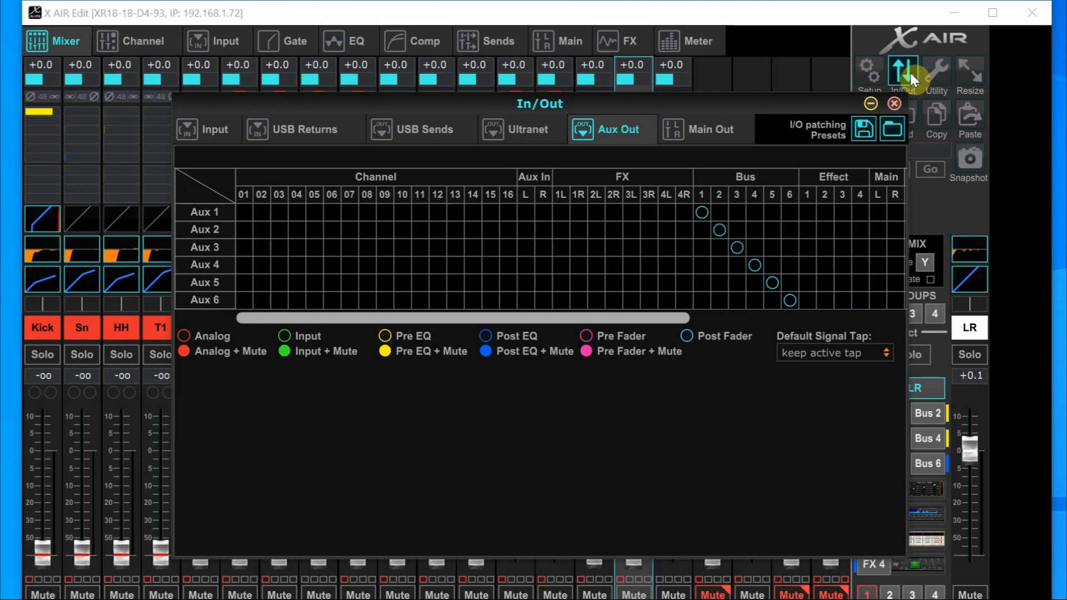
pyautogui.moveTo(381, 155)
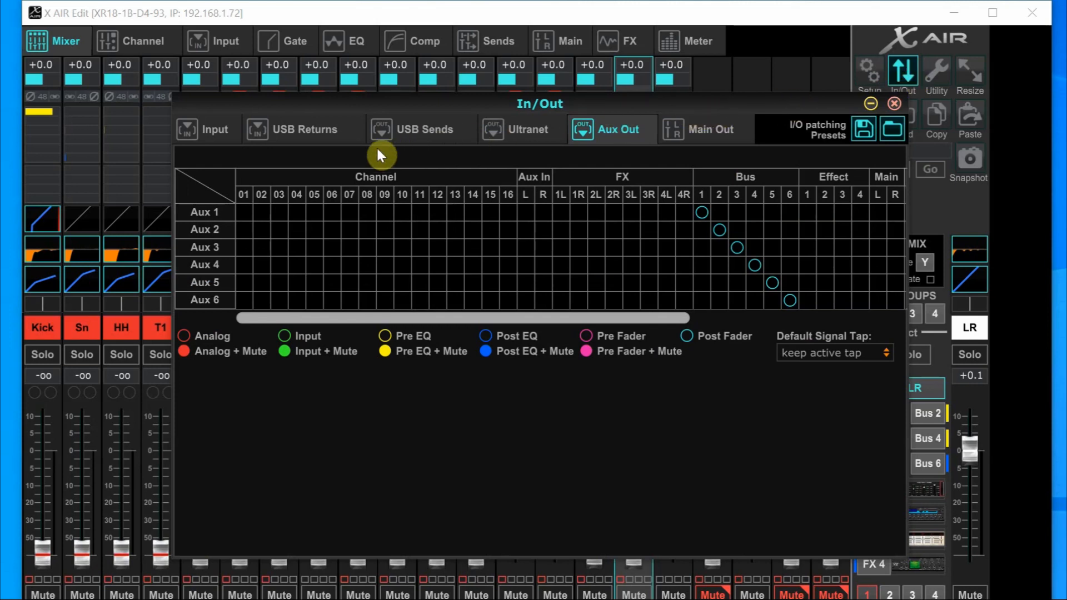
pyautogui.click(303, 130)
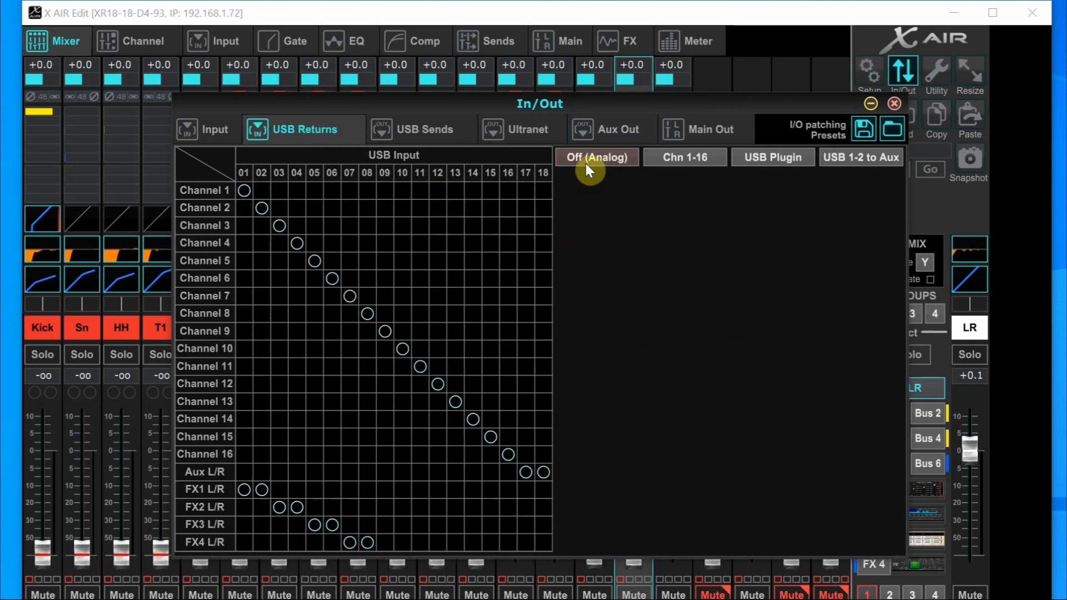
pyautogui.click(596, 157)
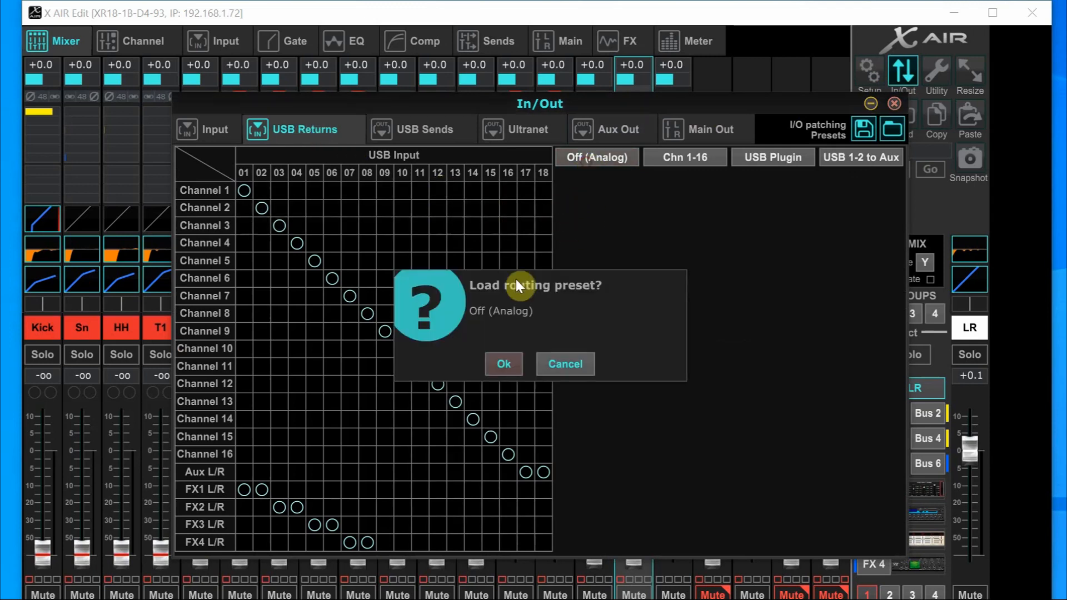
pyautogui.click(503, 363)
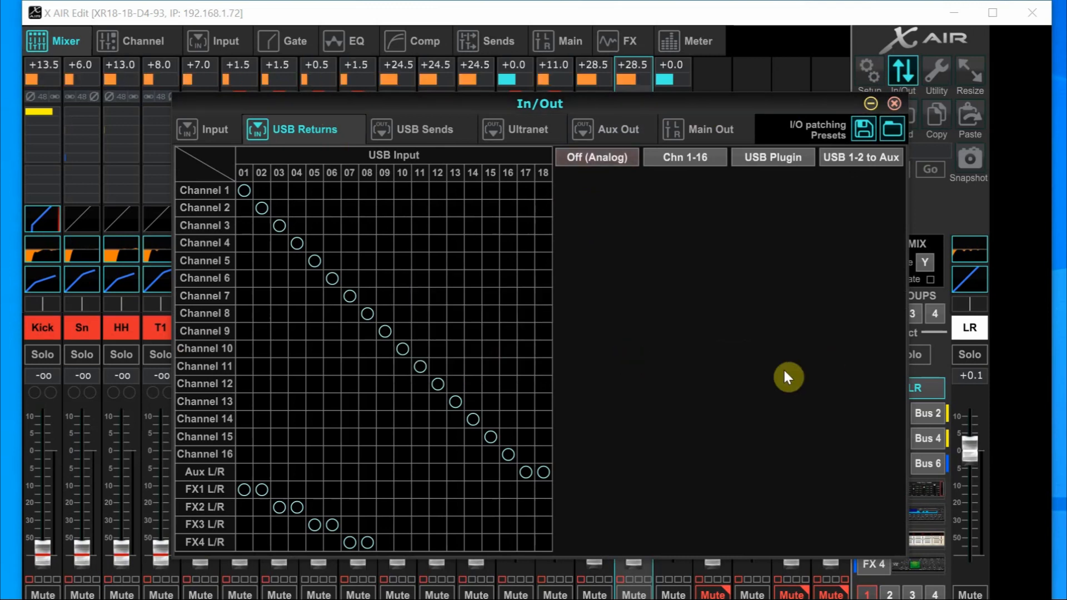
pyautogui.moveTo(746, 384)
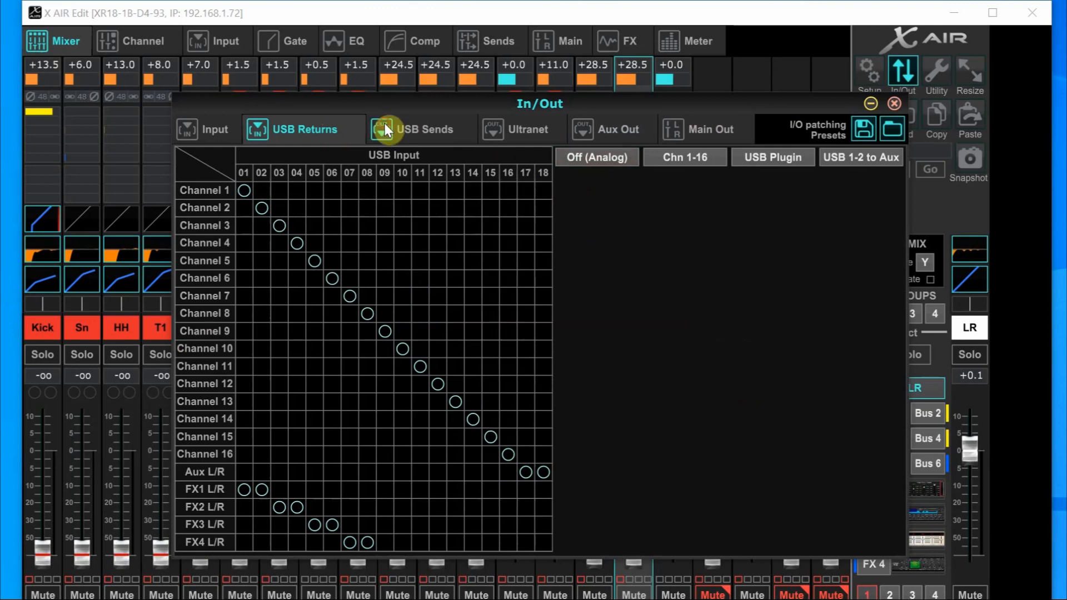
# Load the Chn 1-16 / LR preset for USB sends
pyautogui.click(424, 128)
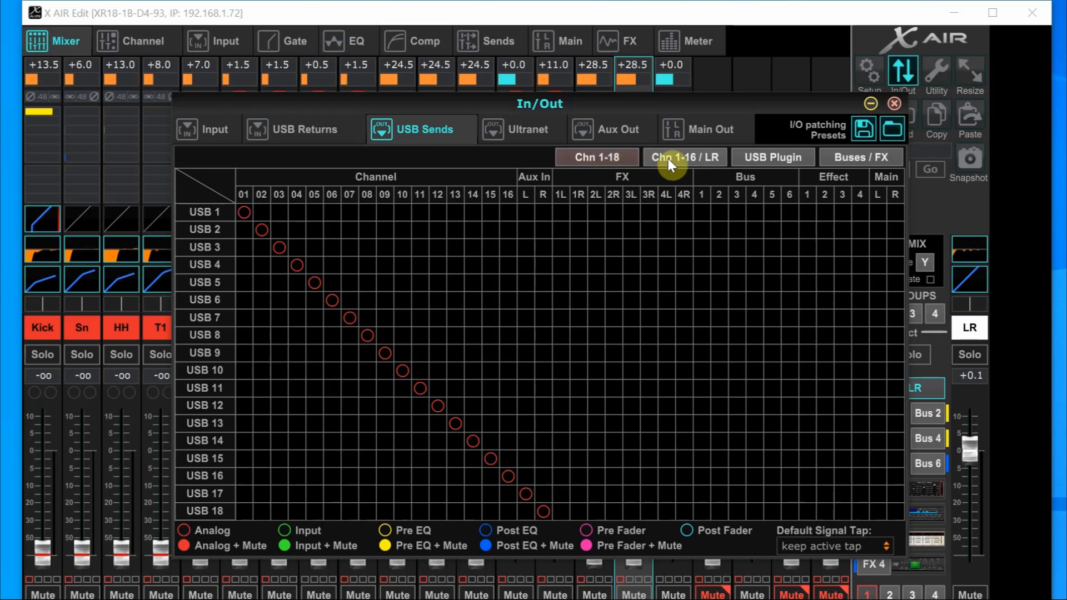
pyautogui.click(684, 157)
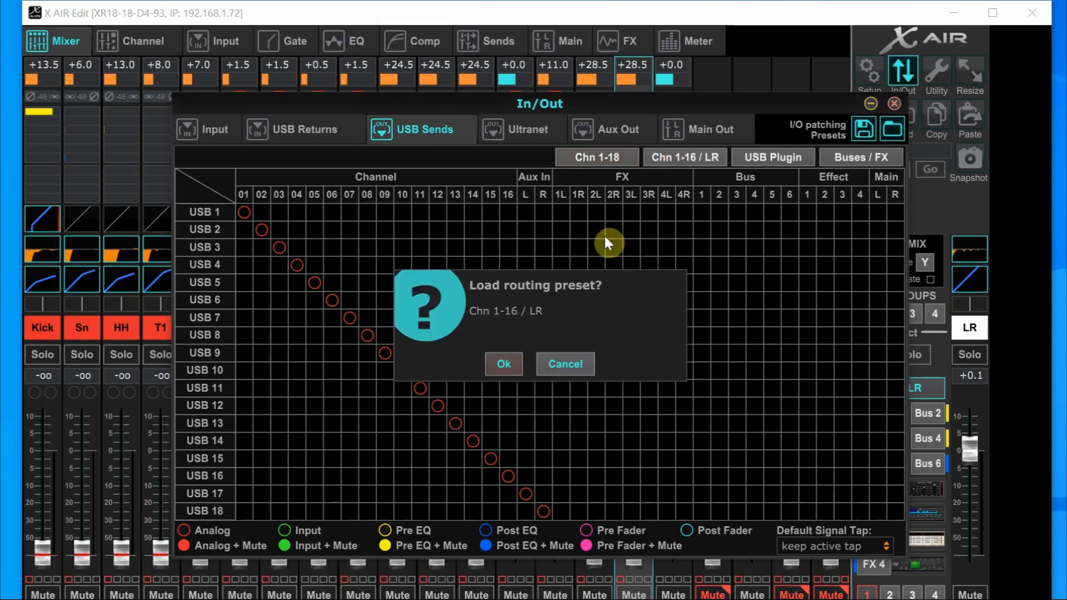
pyautogui.click(502, 364)
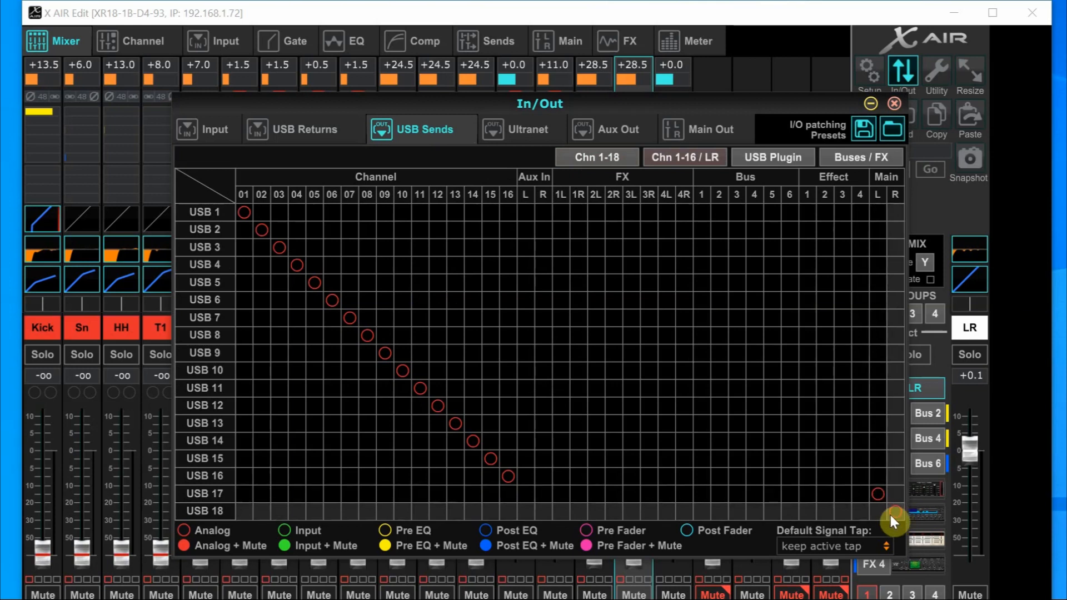
# Reload USB sends as Chn 1-18, then view the USB returns again
pyautogui.click(594, 158)
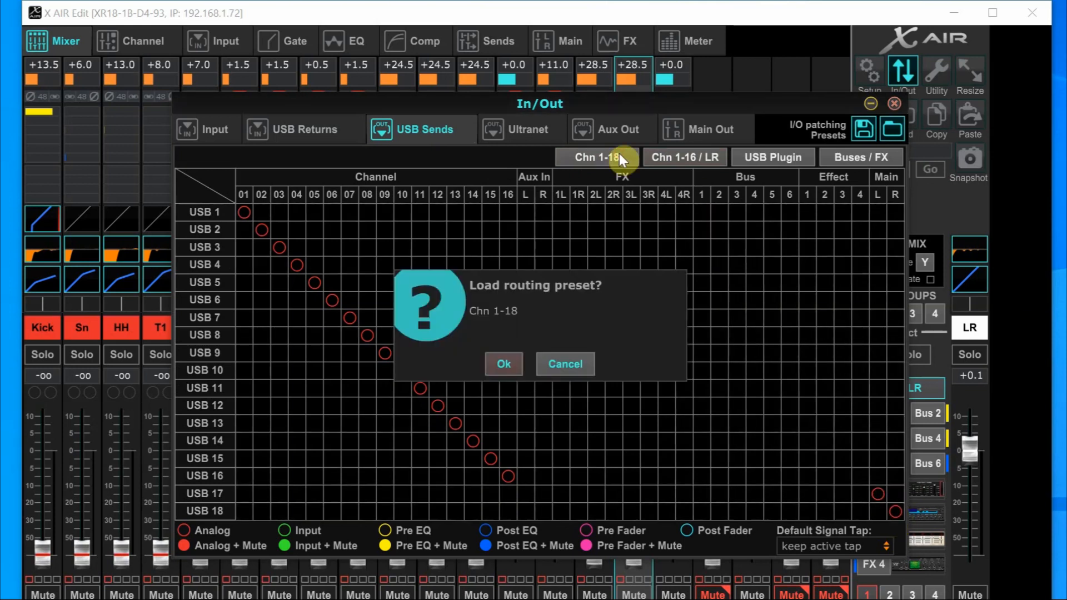
pyautogui.click(503, 364)
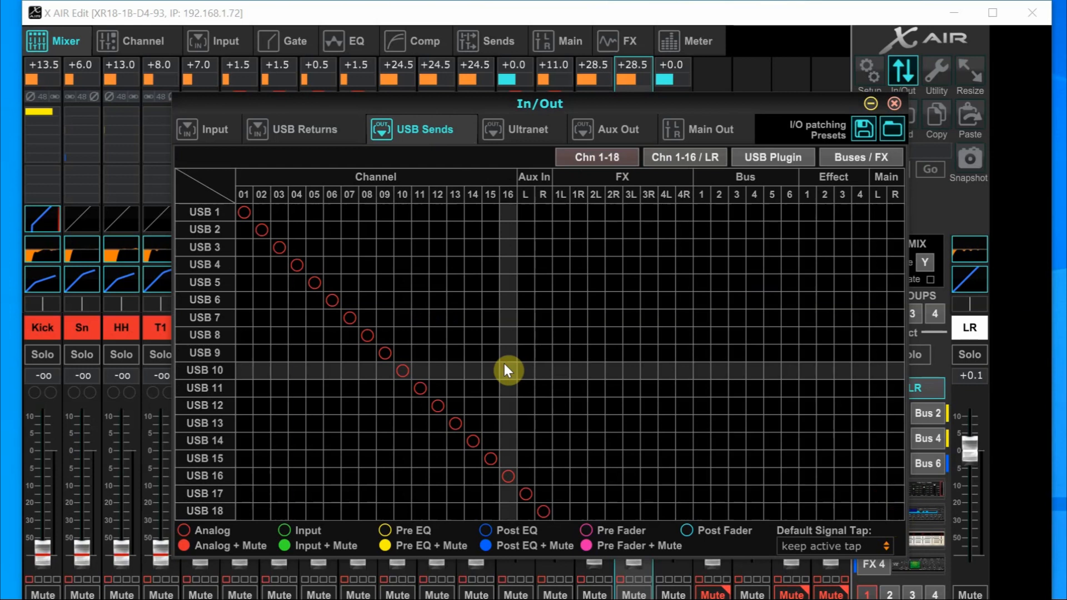
pyautogui.moveTo(495, 168)
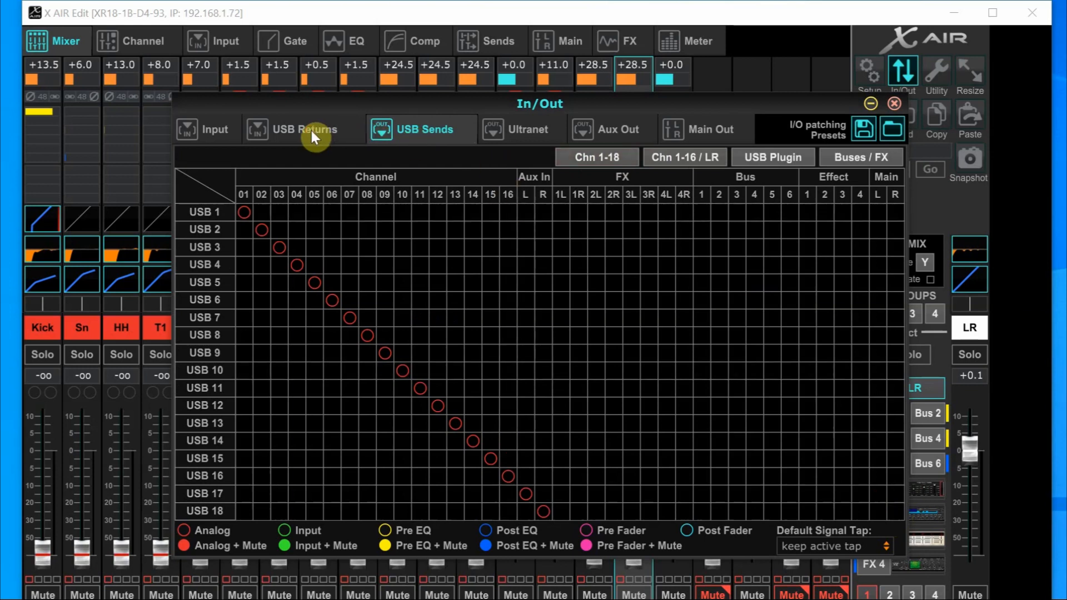
pyautogui.click(303, 130)
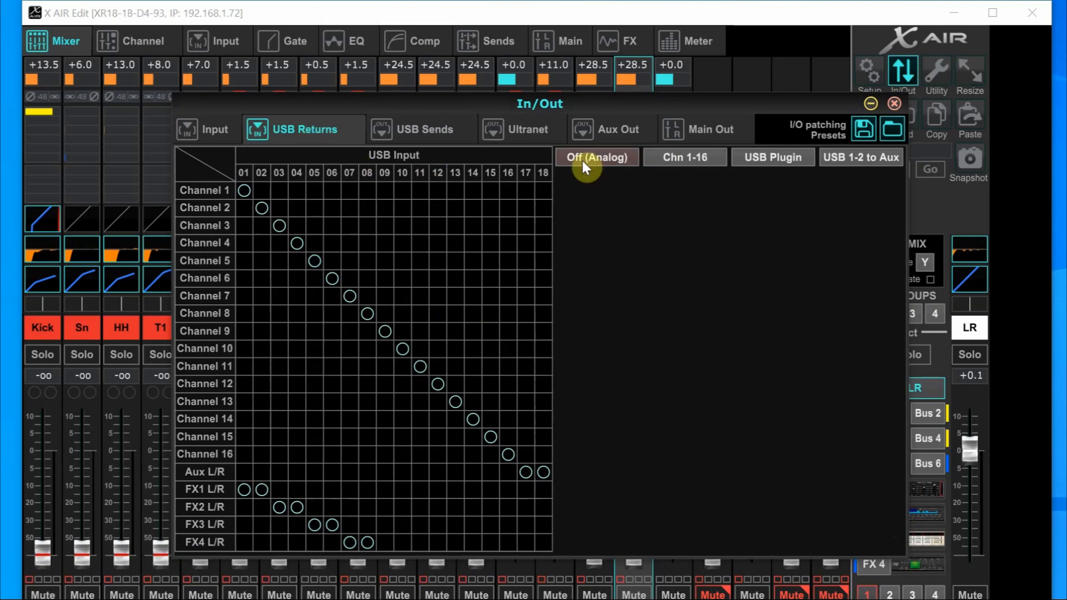
pyautogui.moveTo(649, 177)
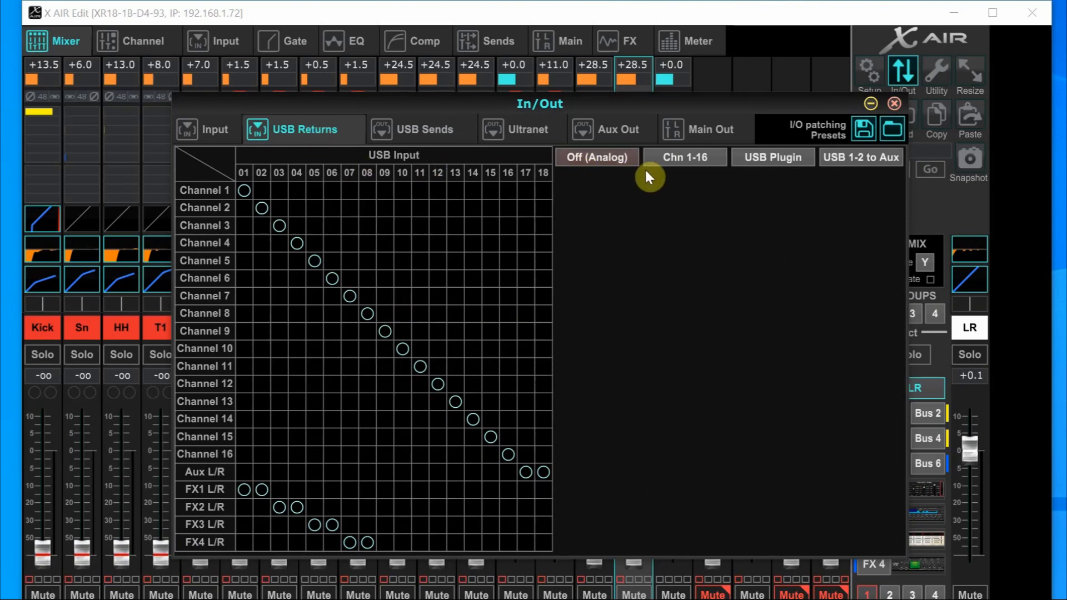